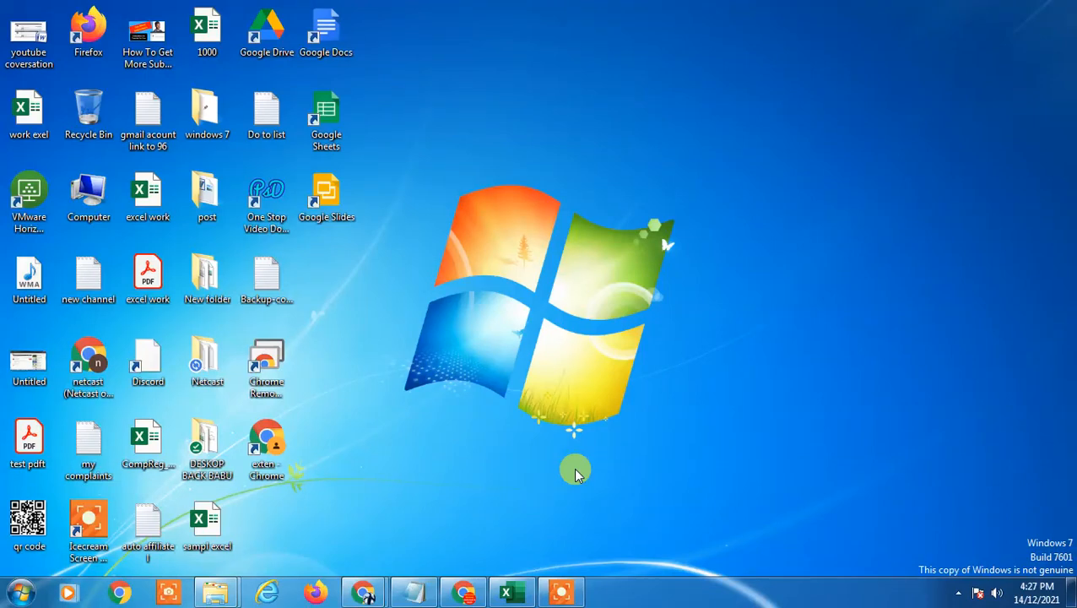
# Refresh the desktop, open gmail.com in a new Chrome tab, then launch Google Drive
pyautogui.rightClick(574, 470)
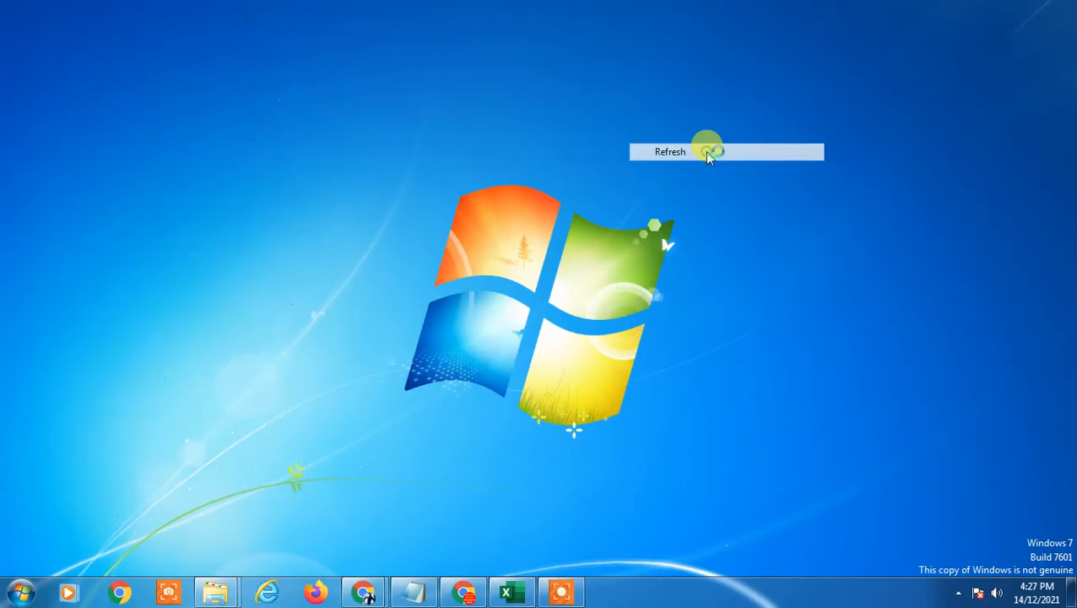
pyautogui.click(670, 151)
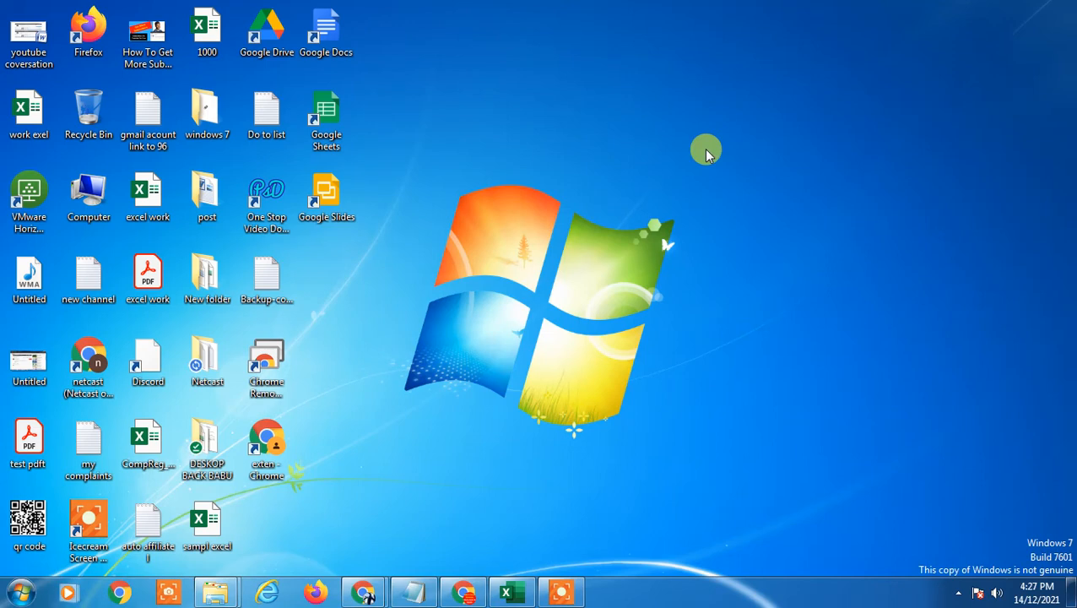
pyautogui.moveTo(642, 25)
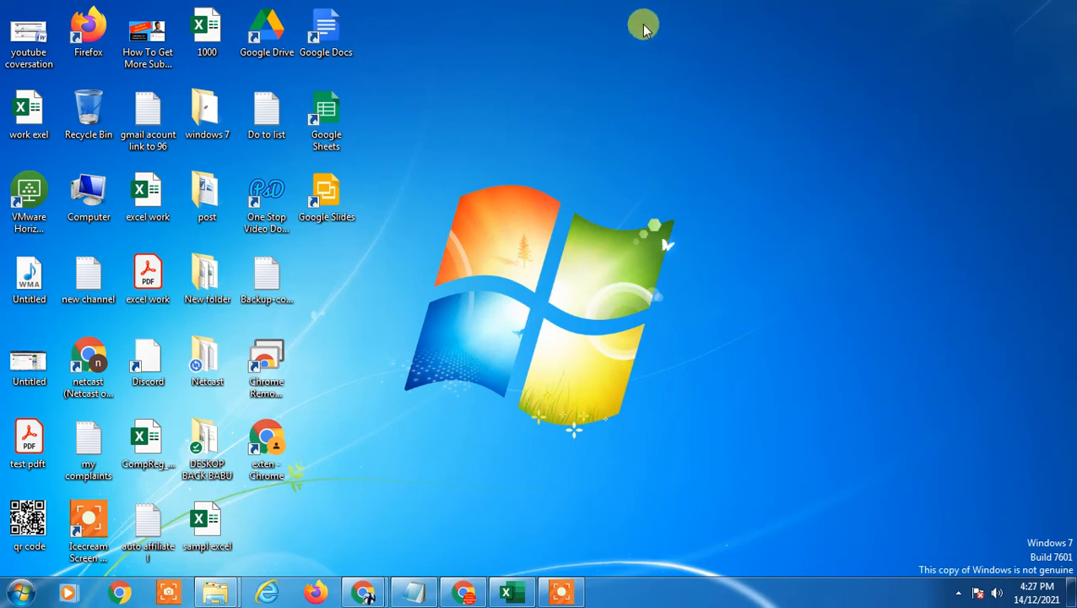
pyautogui.moveTo(738, 293)
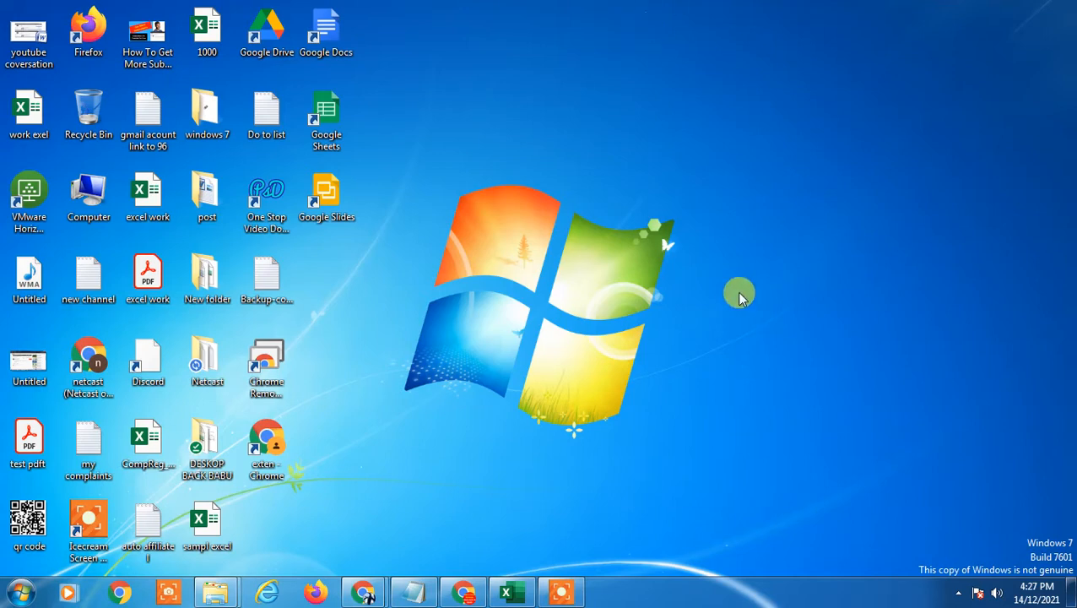
pyautogui.moveTo(769, 272)
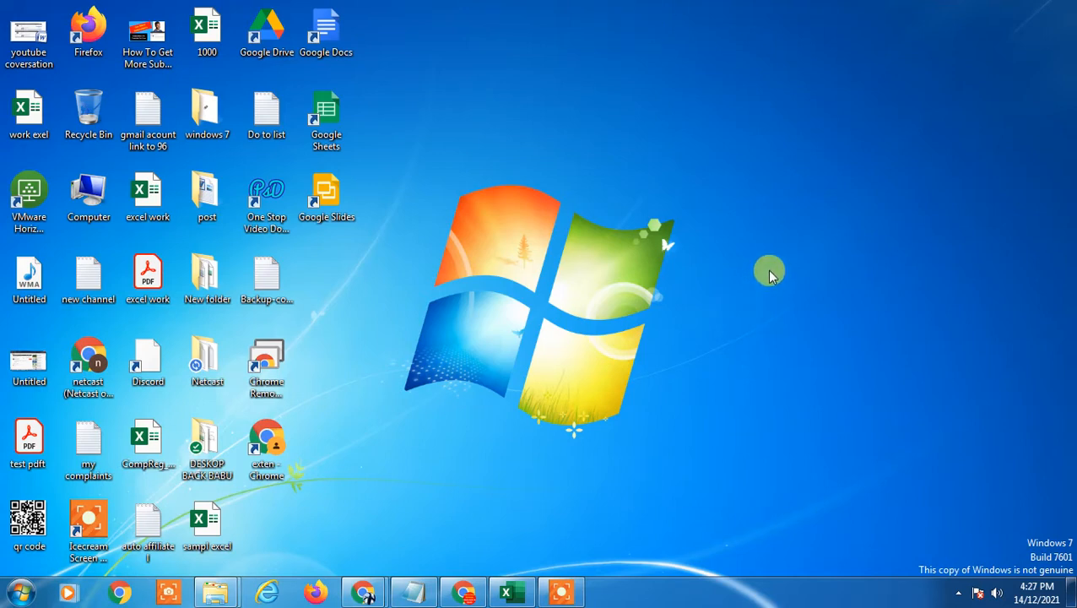
pyautogui.moveTo(498, 69)
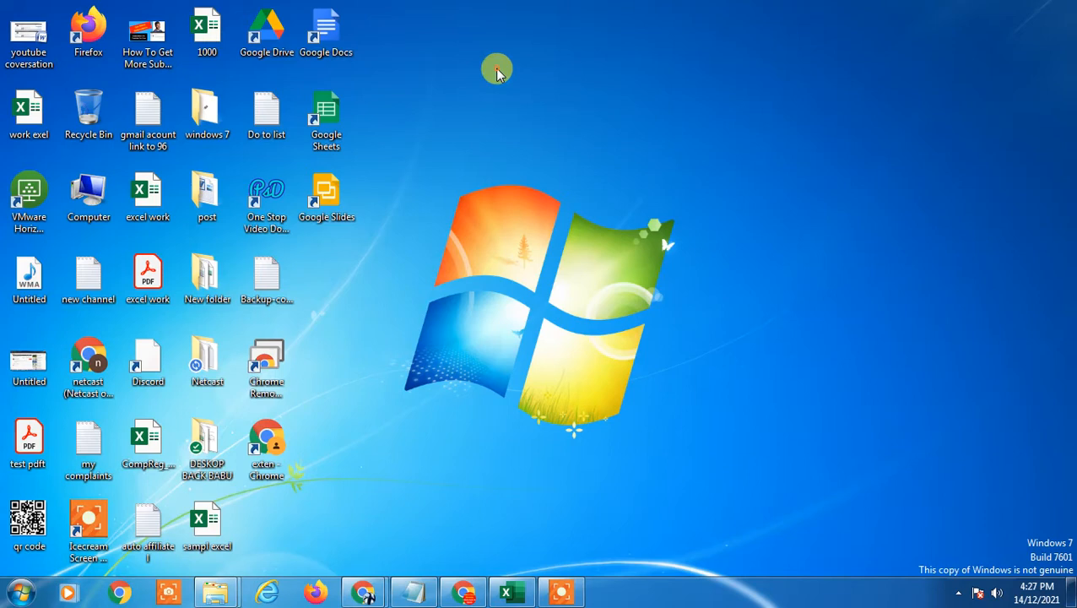
pyautogui.moveTo(509, 36)
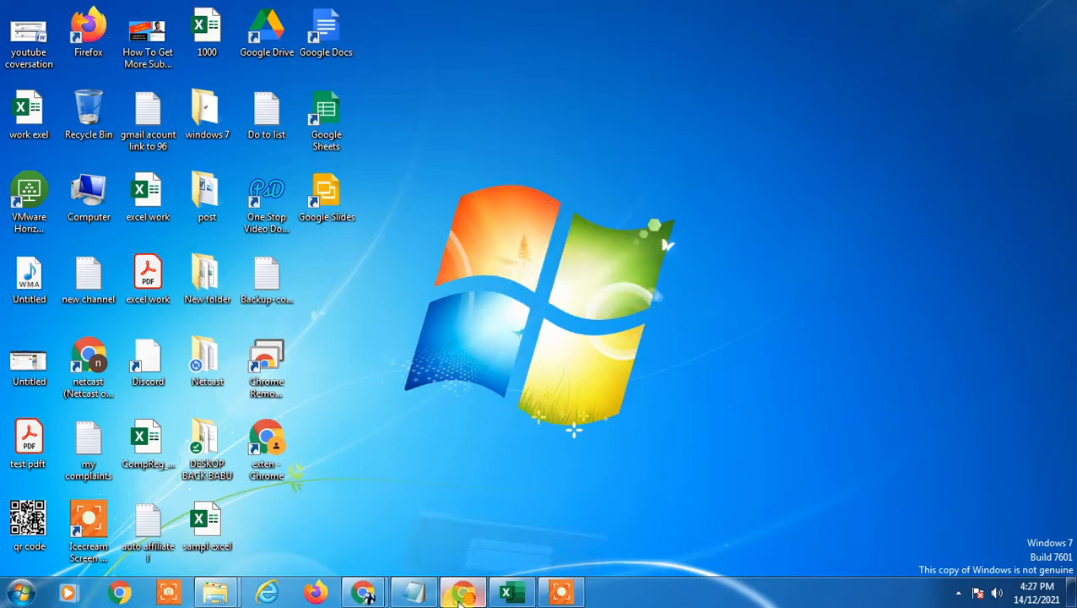
pyautogui.click(462, 591)
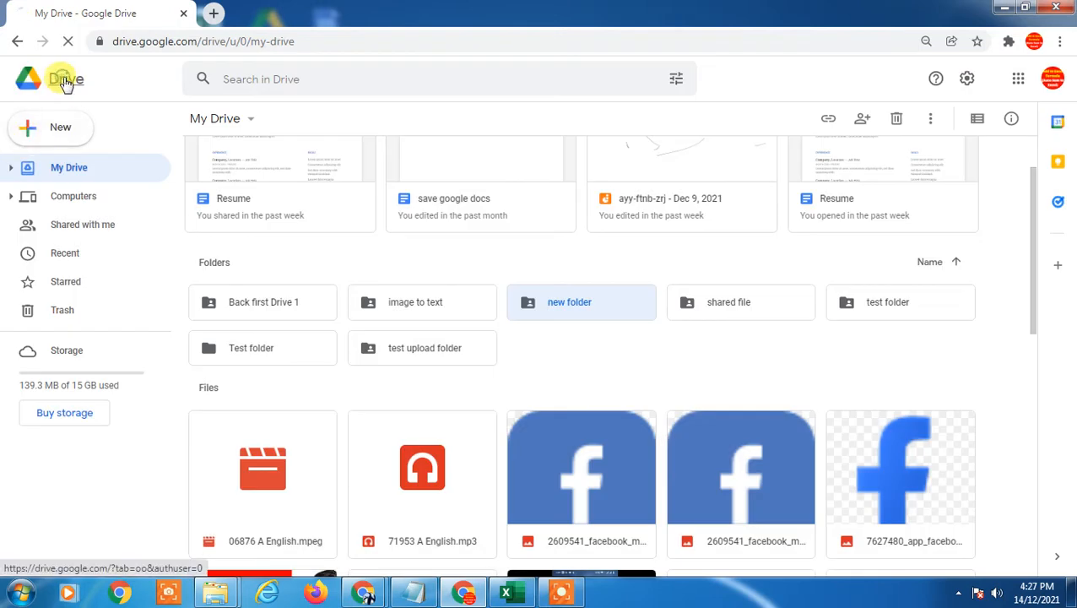
pyautogui.click(212, 14)
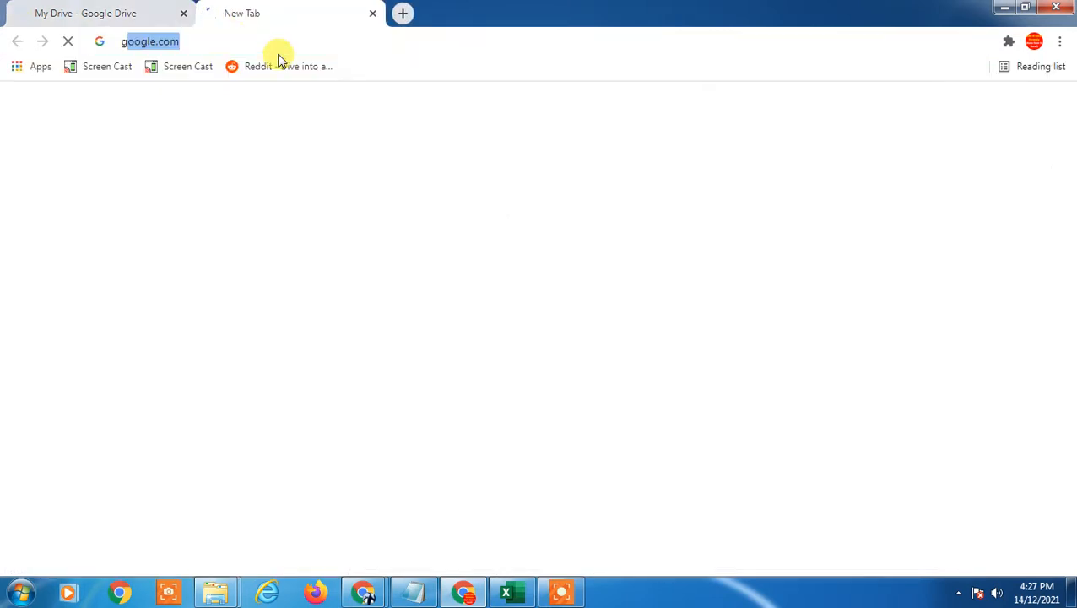
pyautogui.write('gmail.com')
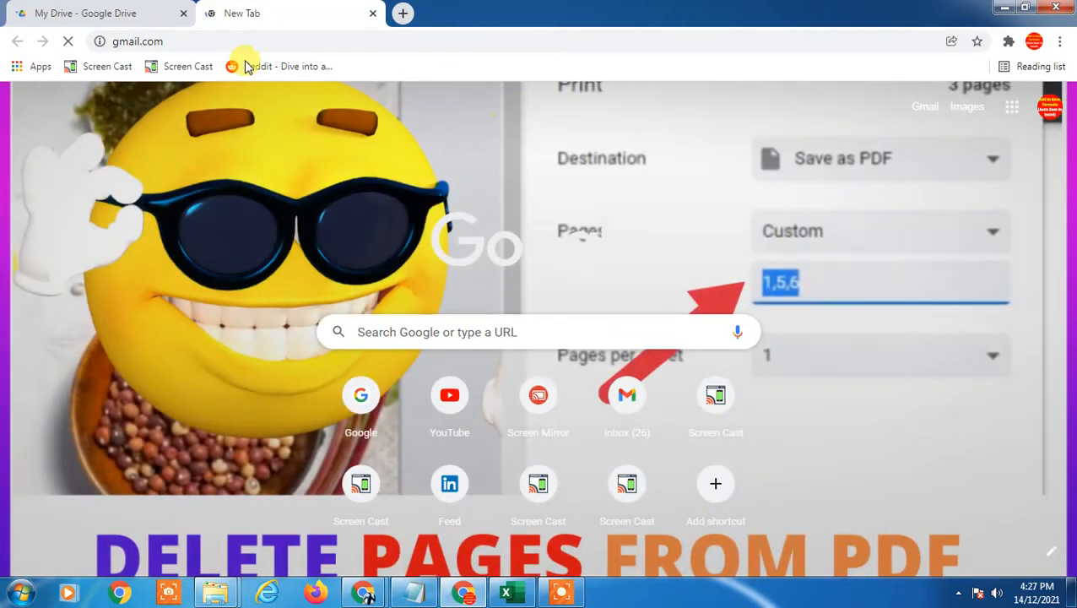
pyautogui.moveTo(910, 114)
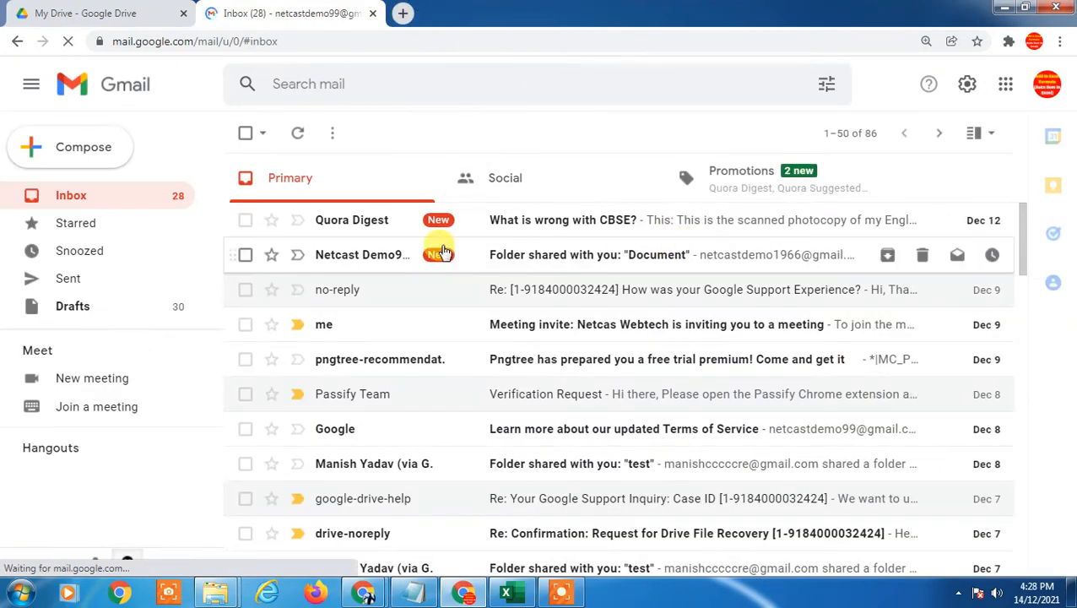
pyautogui.click(1004, 84)
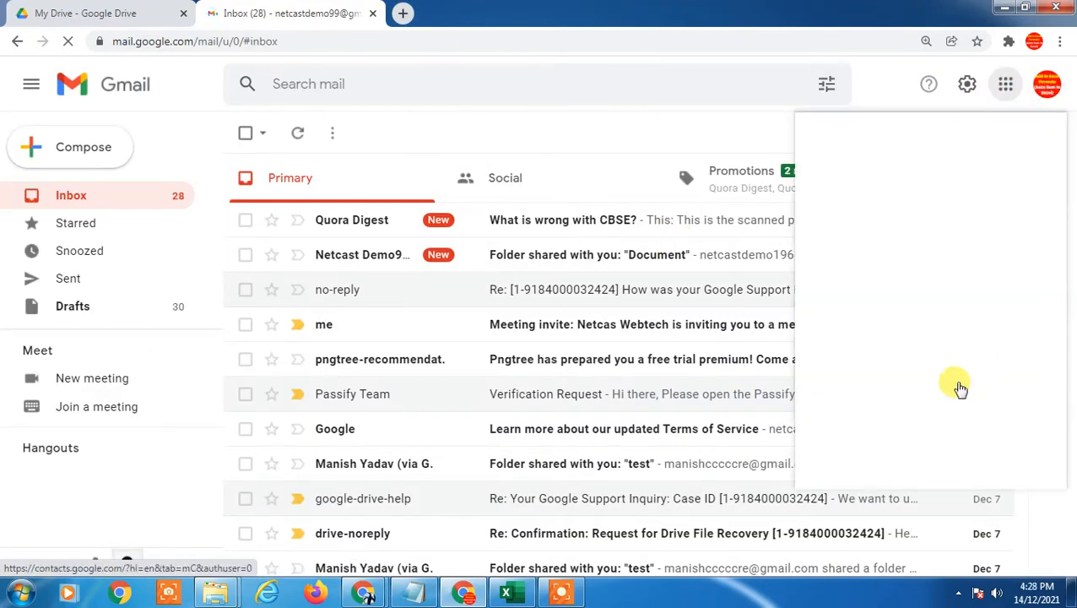
pyautogui.click(402, 14)
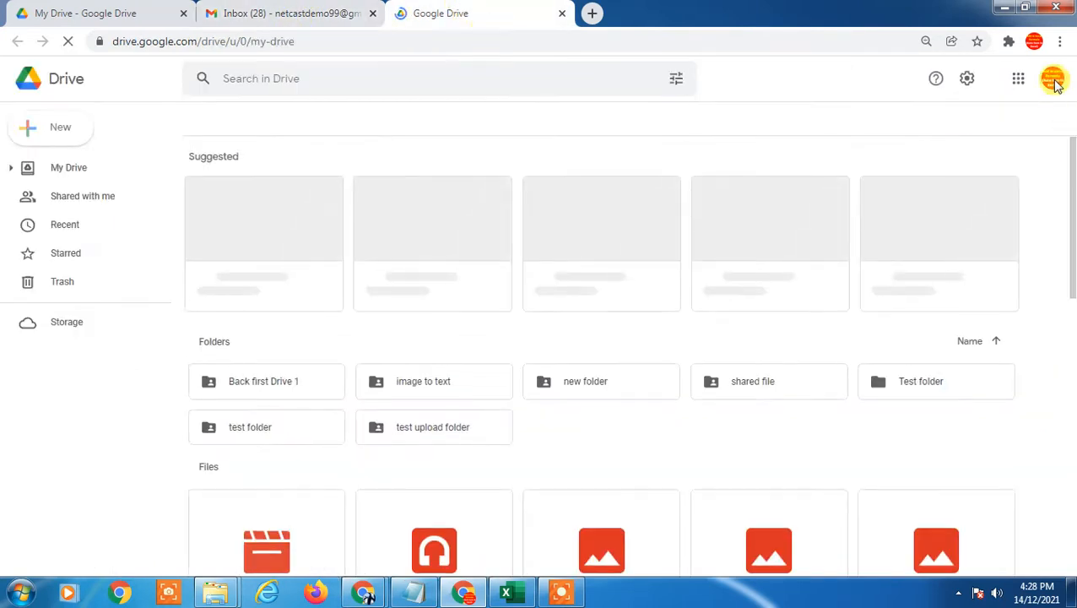
# Create a blank Google Docs document from Drive's New menu
pyautogui.click(1052, 79)
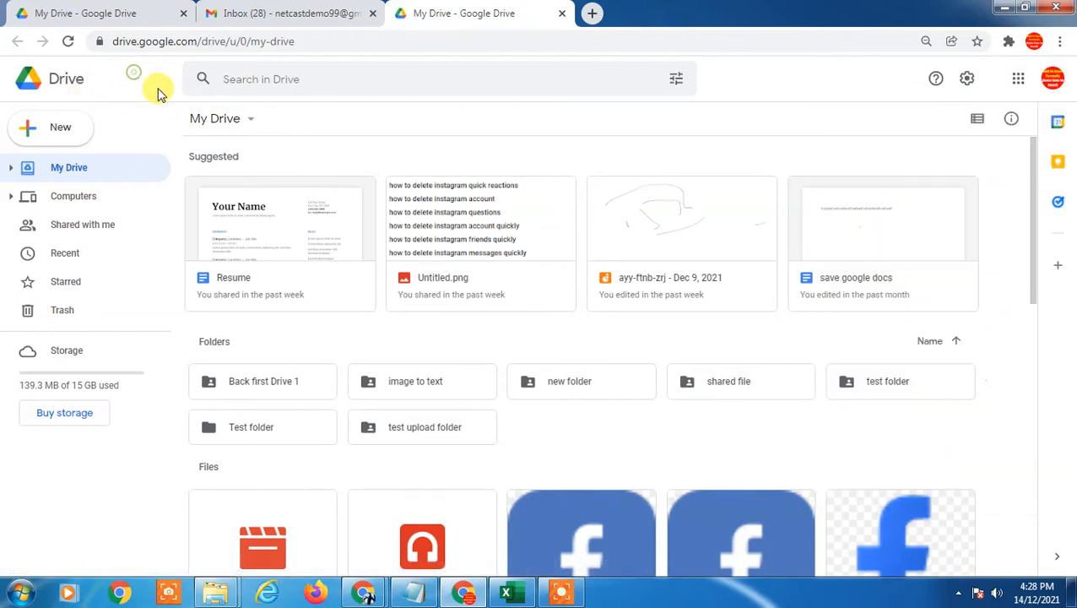
pyautogui.moveTo(203, 266)
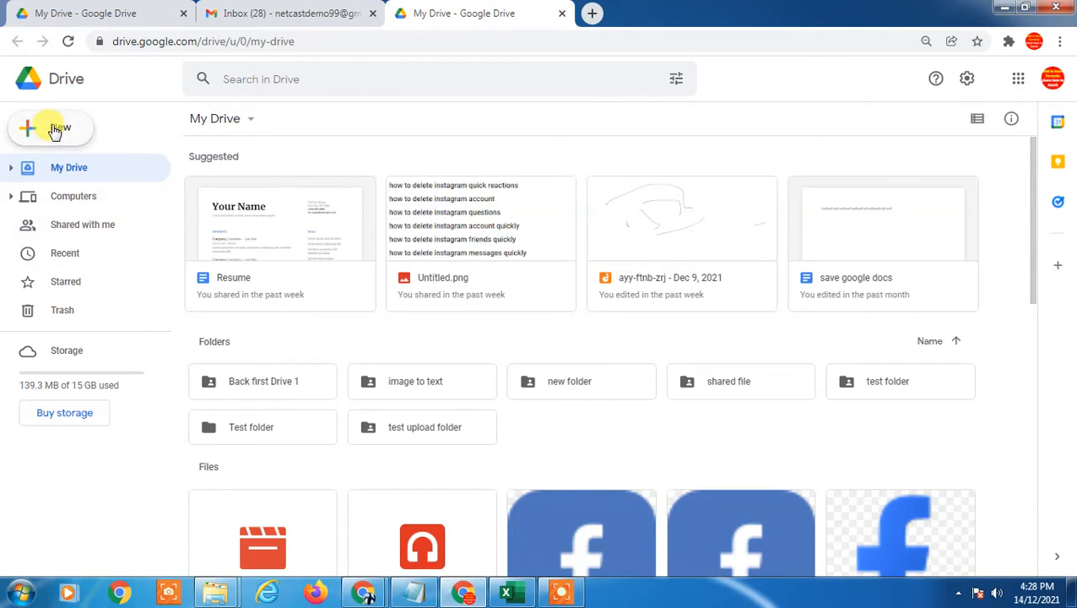
pyautogui.moveTo(44, 114)
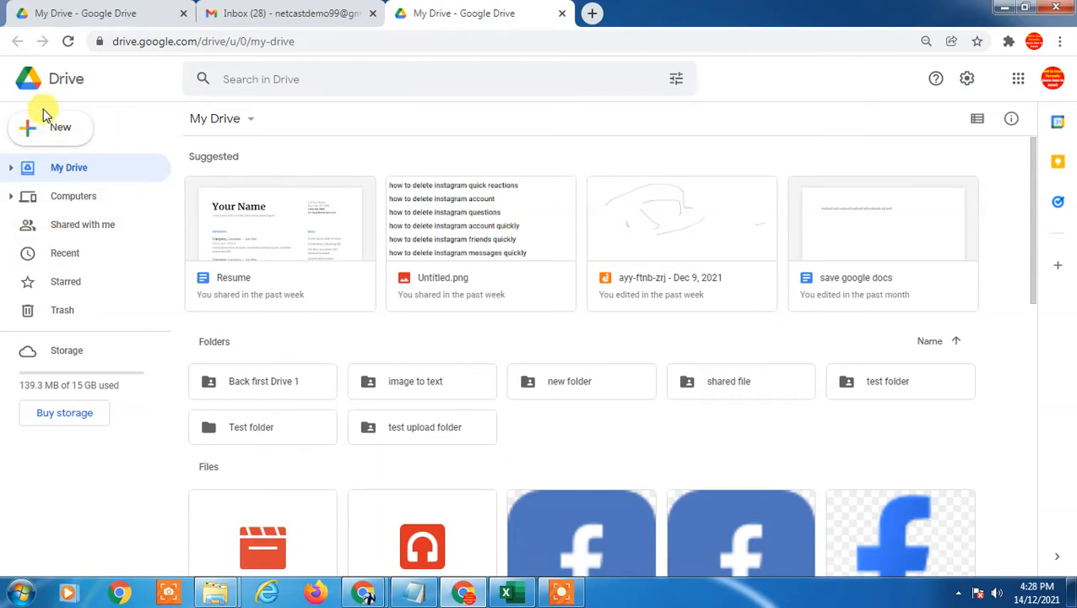
pyautogui.click(60, 127)
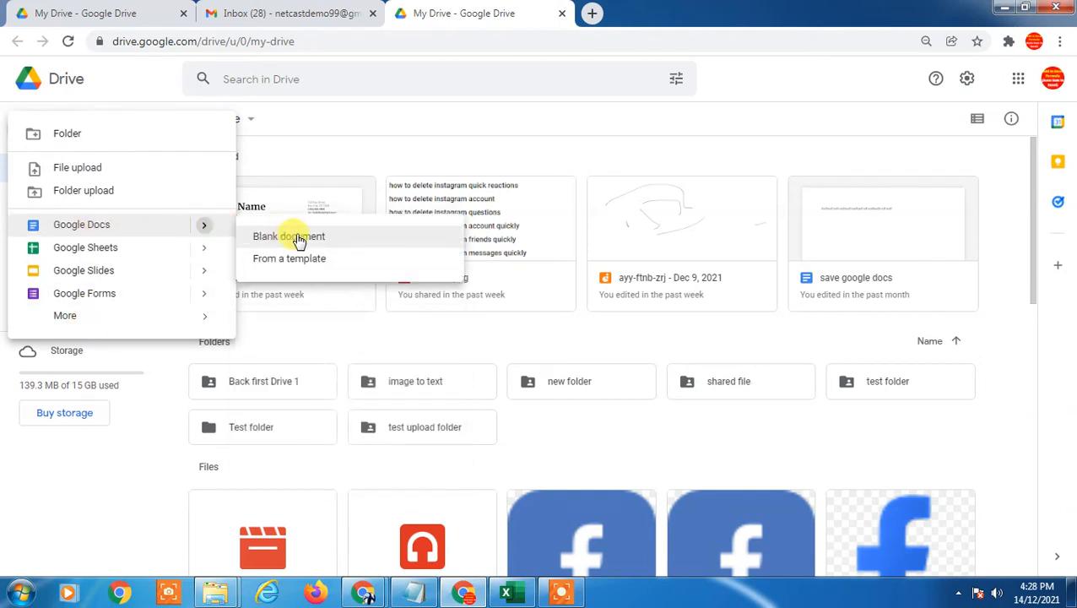
pyautogui.moveTo(268, 240)
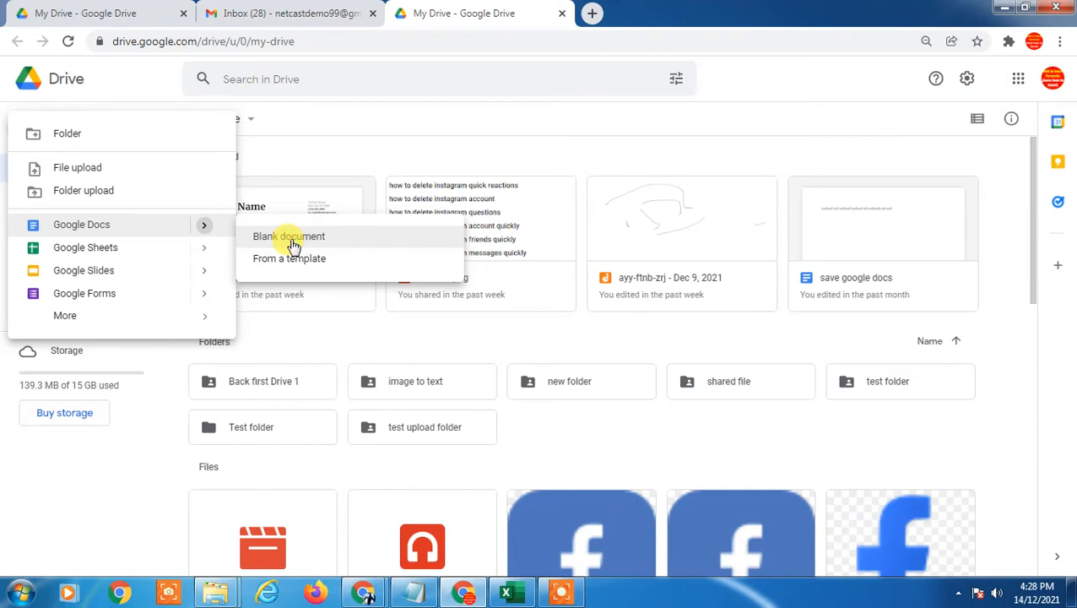
pyautogui.click(289, 236)
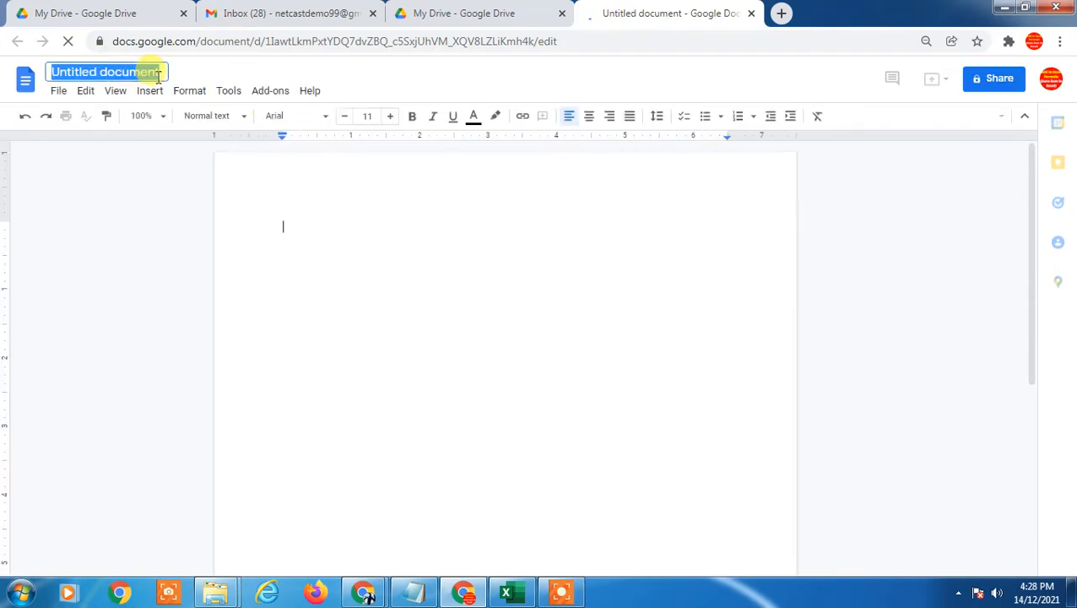
# Title the document 'Resume' and type 'Resume' as the page heading
pyautogui.write('REsu')
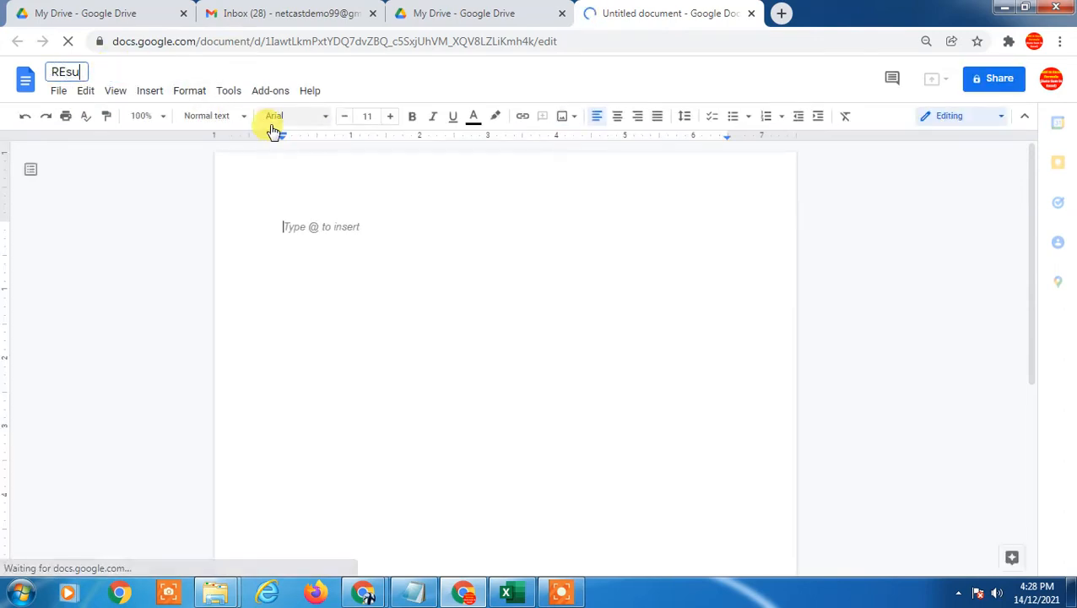
pyautogui.write('me')
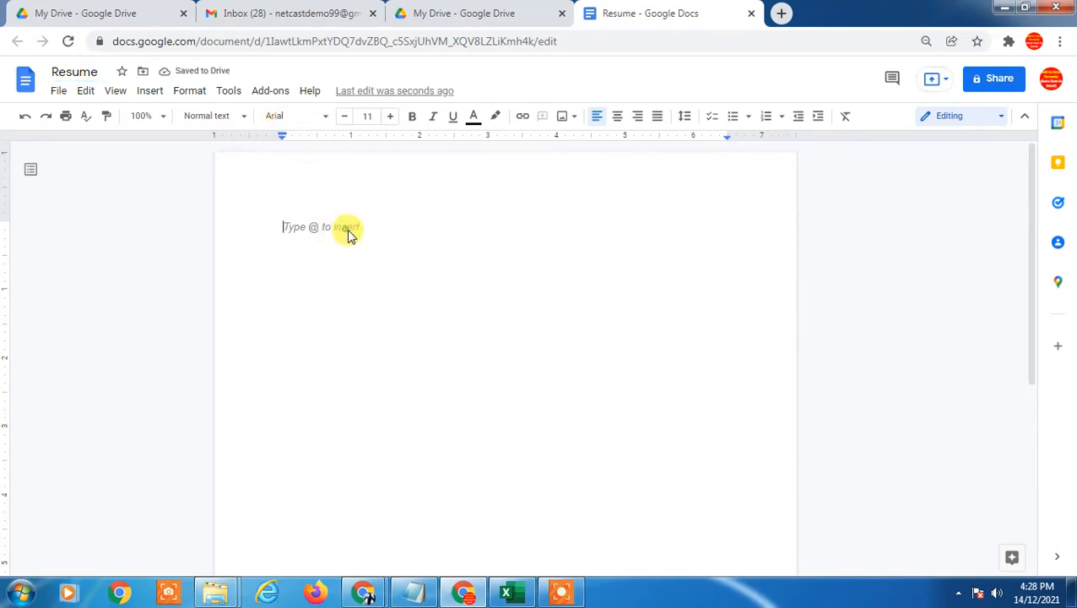
pyautogui.write('R')
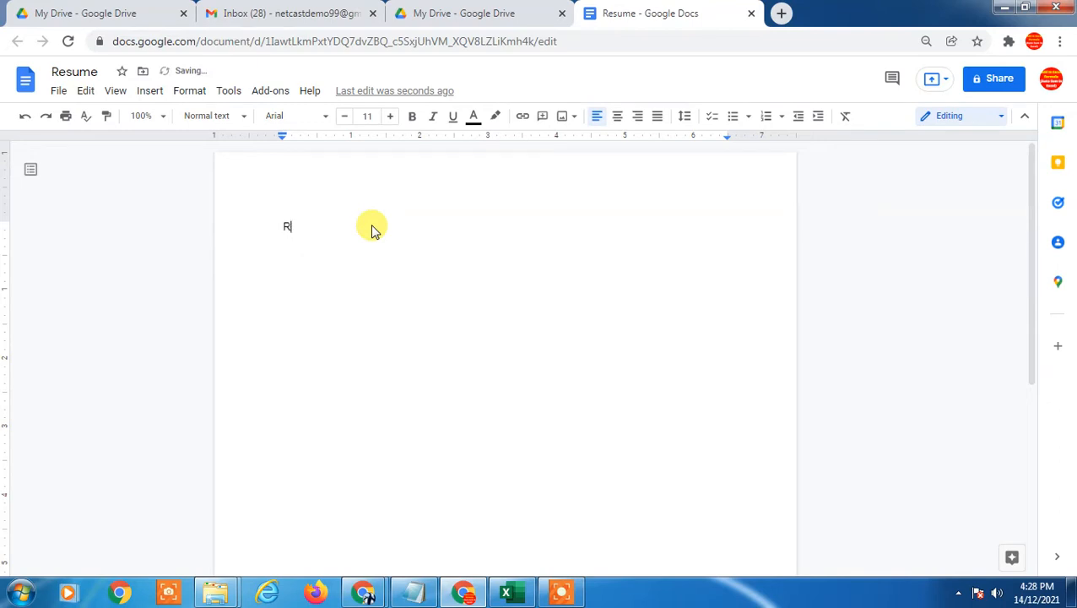
pyautogui.write('esum')
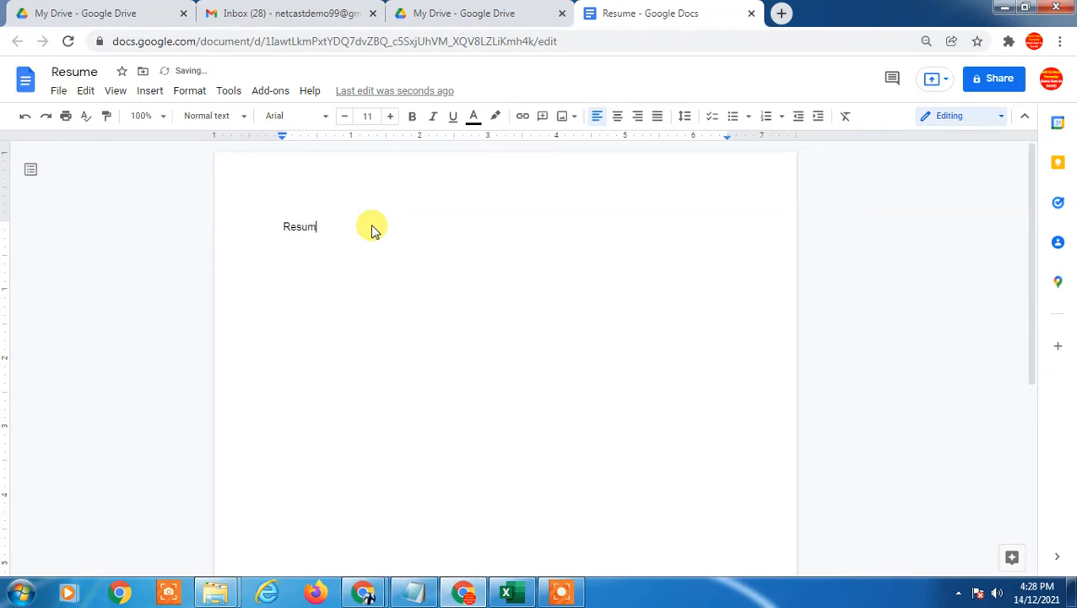
pyautogui.write('e')
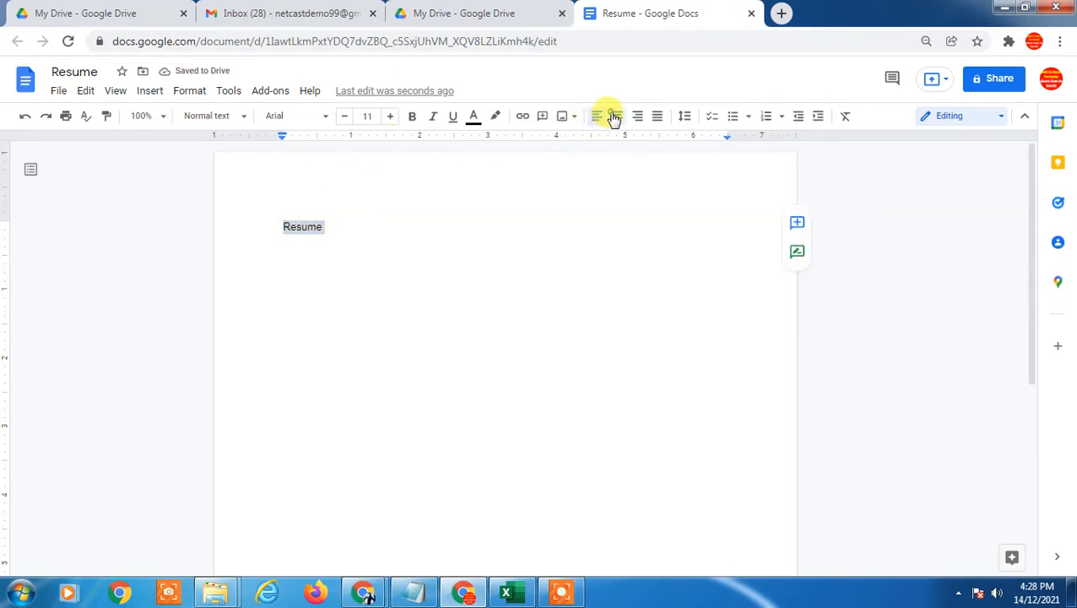
# Center the Resume heading, enlarge it to size 30, and type 'Name' below
pyautogui.click(390, 115)
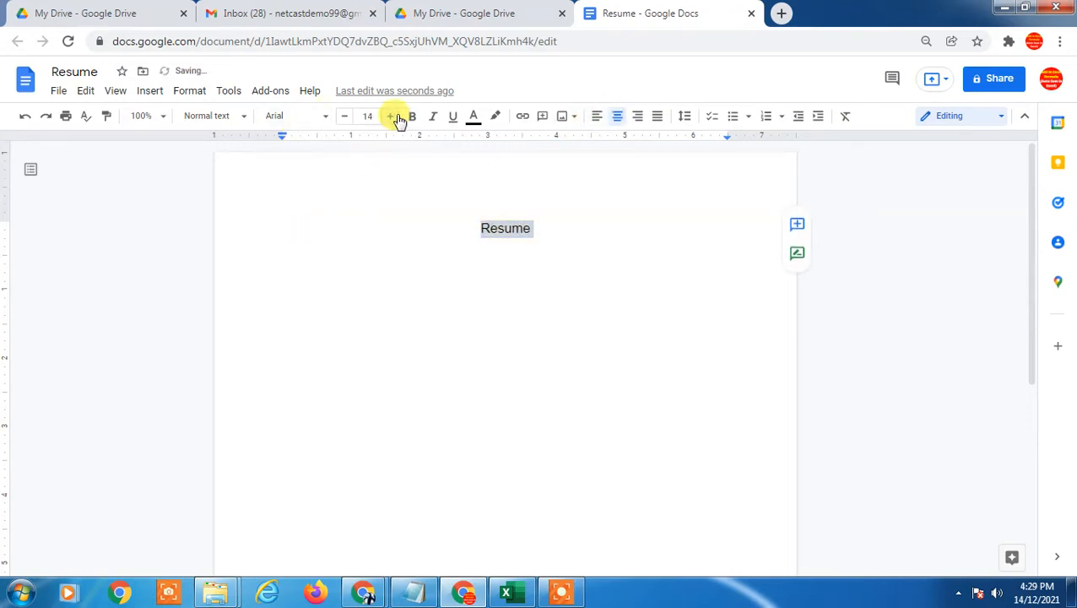
pyautogui.click(390, 116)
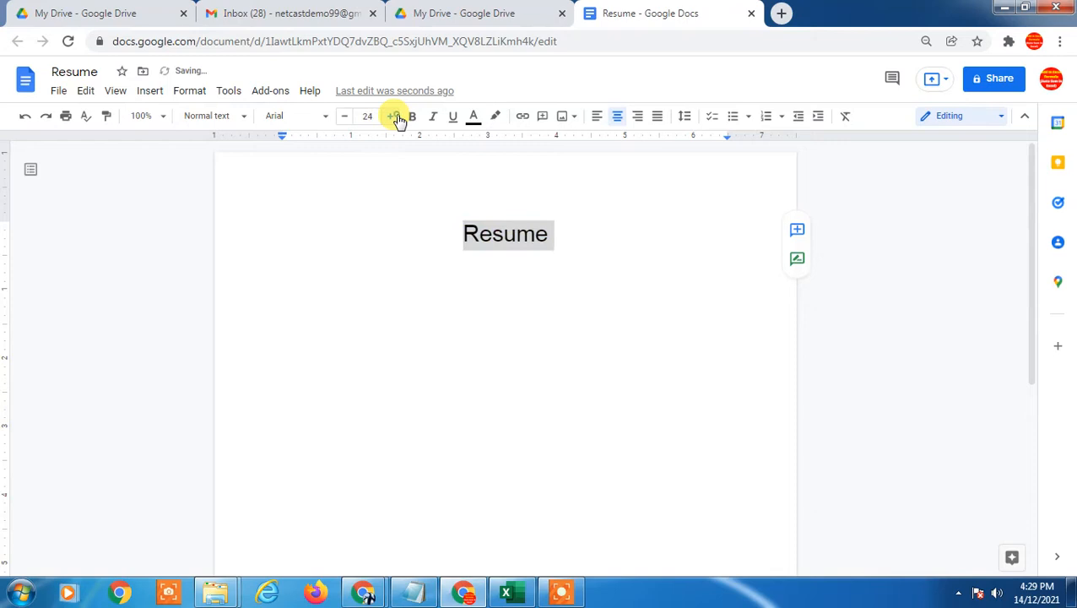
pyautogui.click(389, 116)
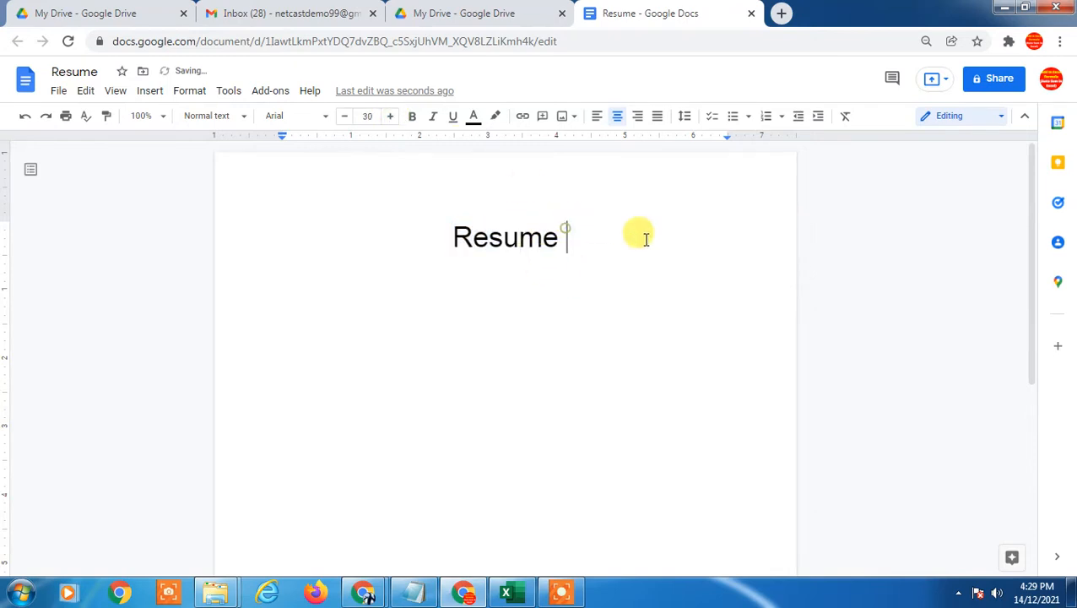
pyautogui.write('Name')
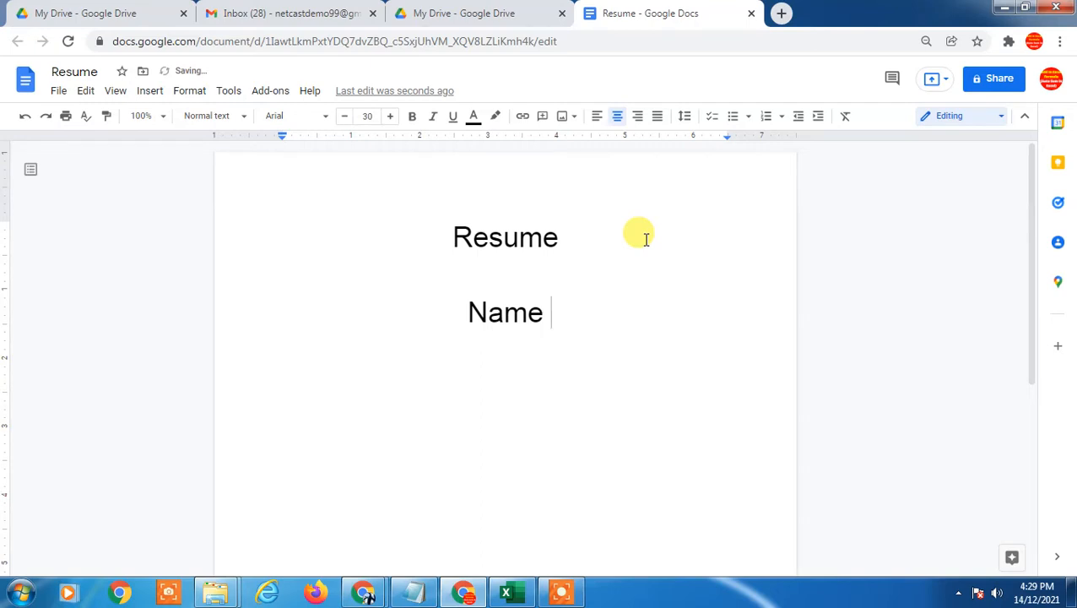
pyautogui.click(780, 14)
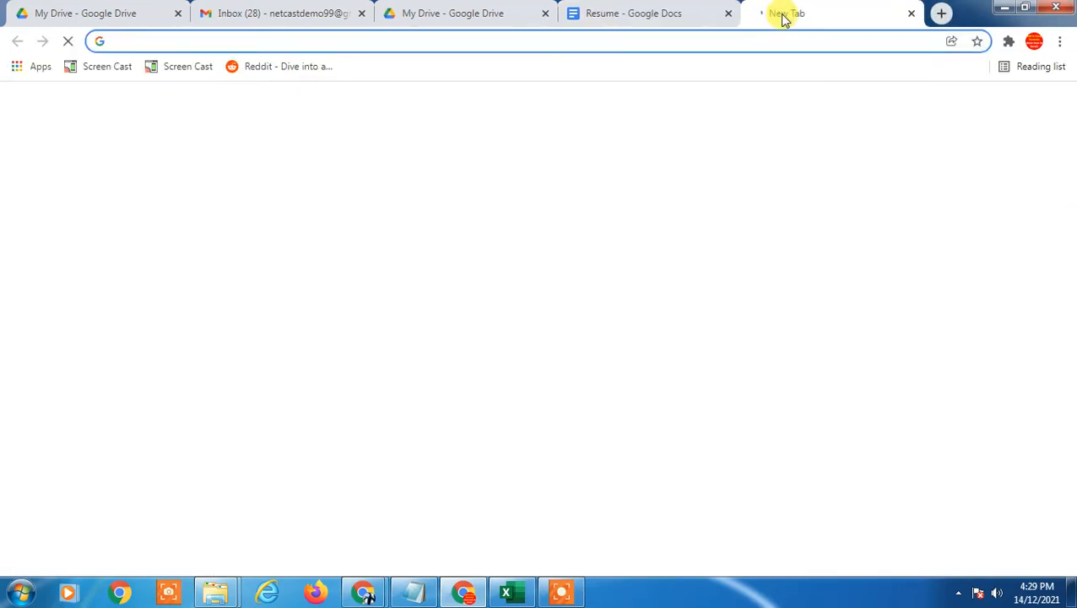
# Search Google for 'resume samples' and open Advanced Search for that query
pyautogui.write('resume')
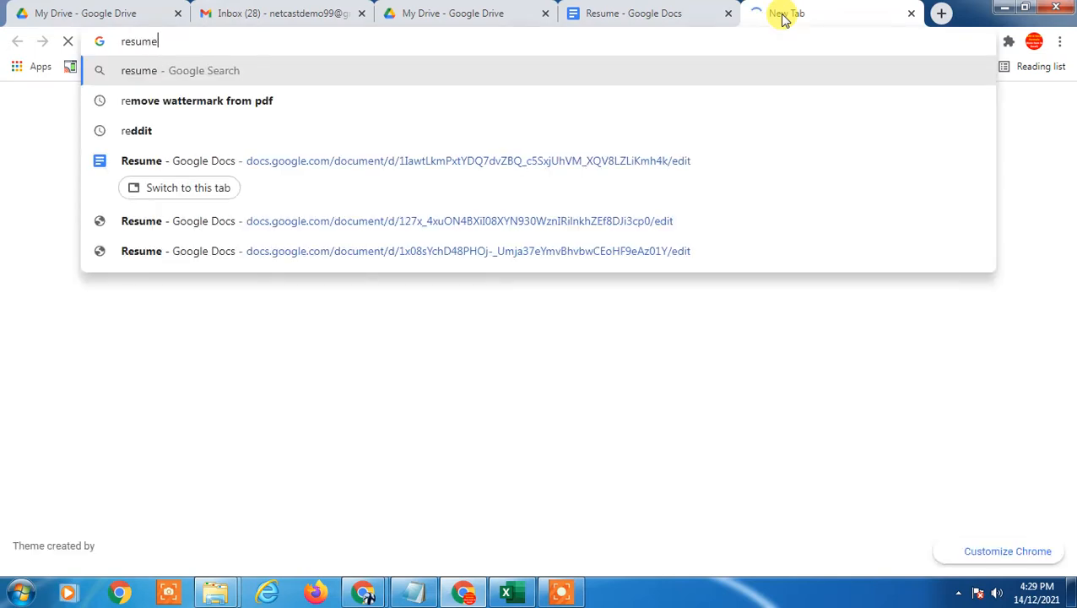
pyautogui.write('samples')
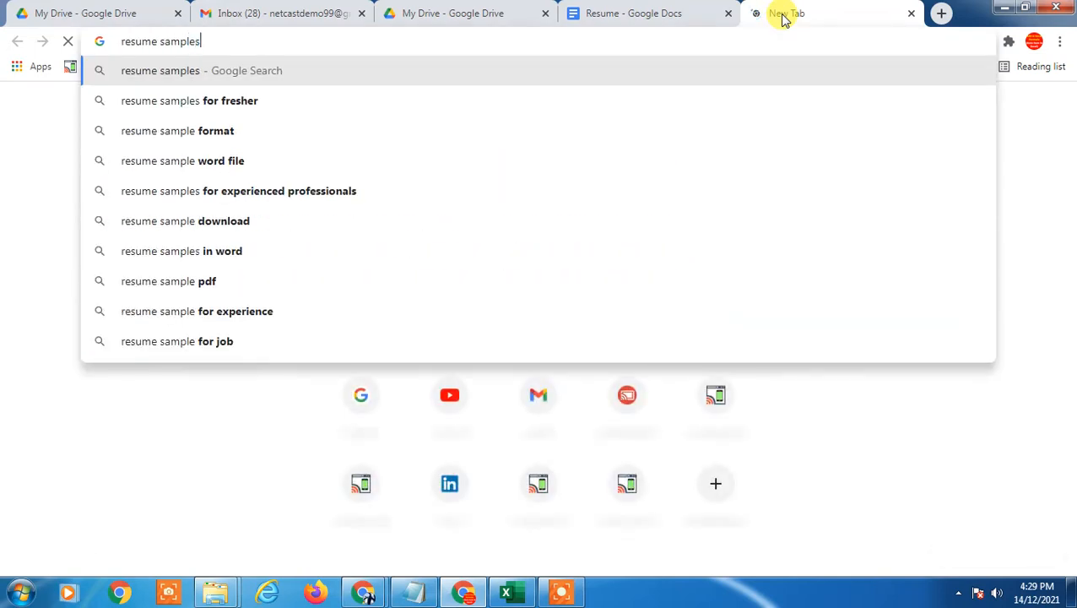
pyautogui.press('Return')
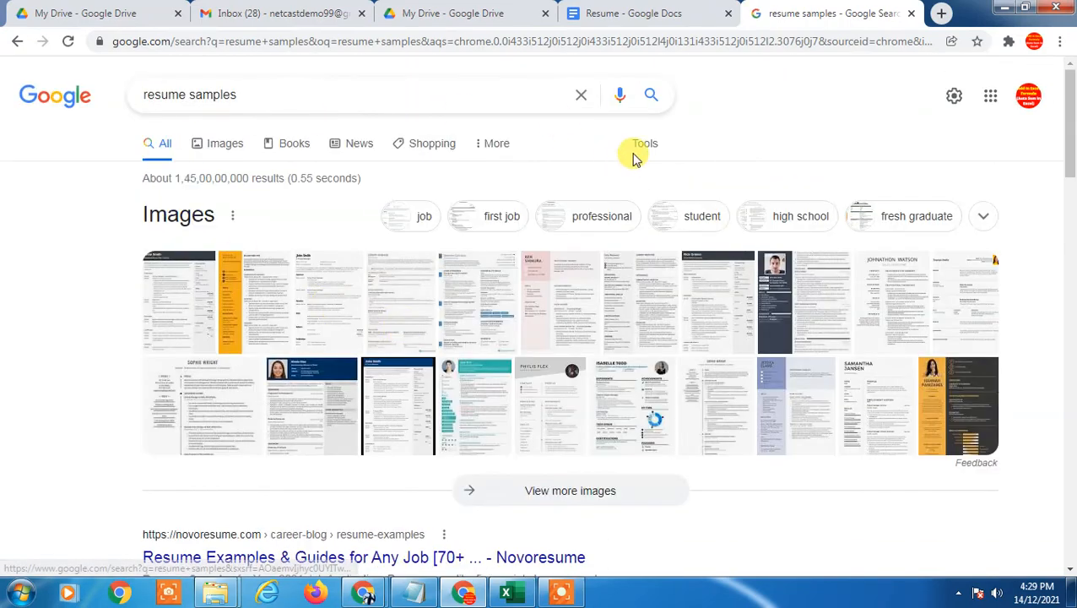
pyautogui.click(645, 143)
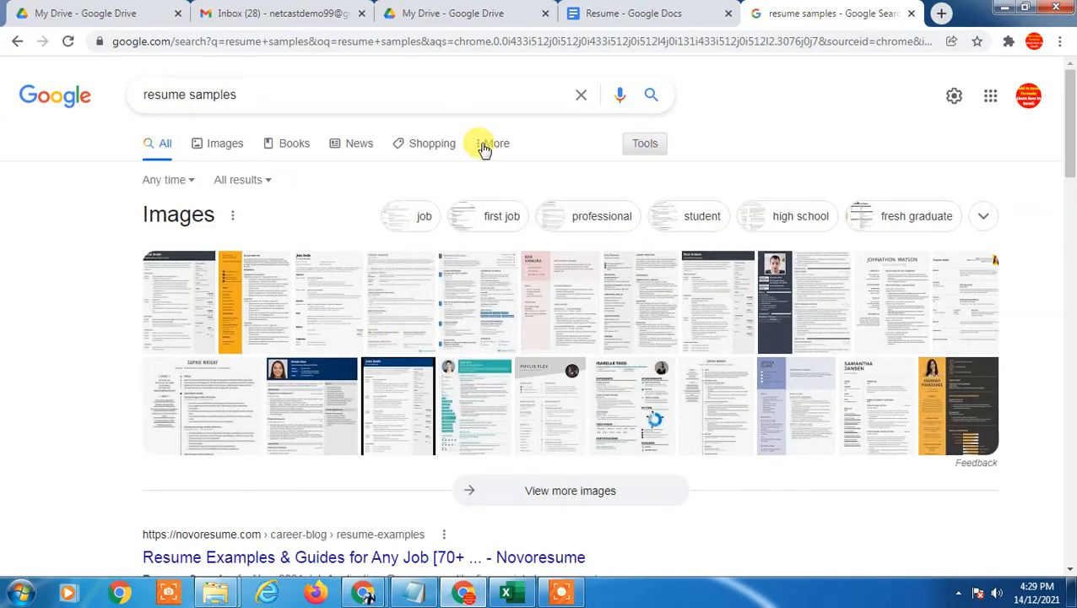
pyautogui.click(644, 143)
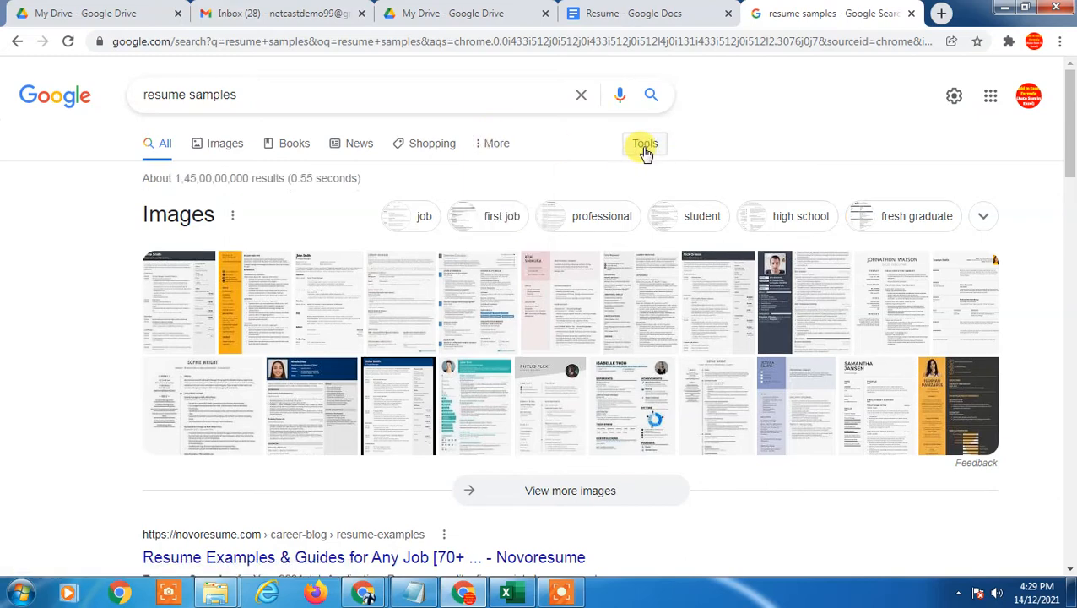
pyautogui.click(644, 143)
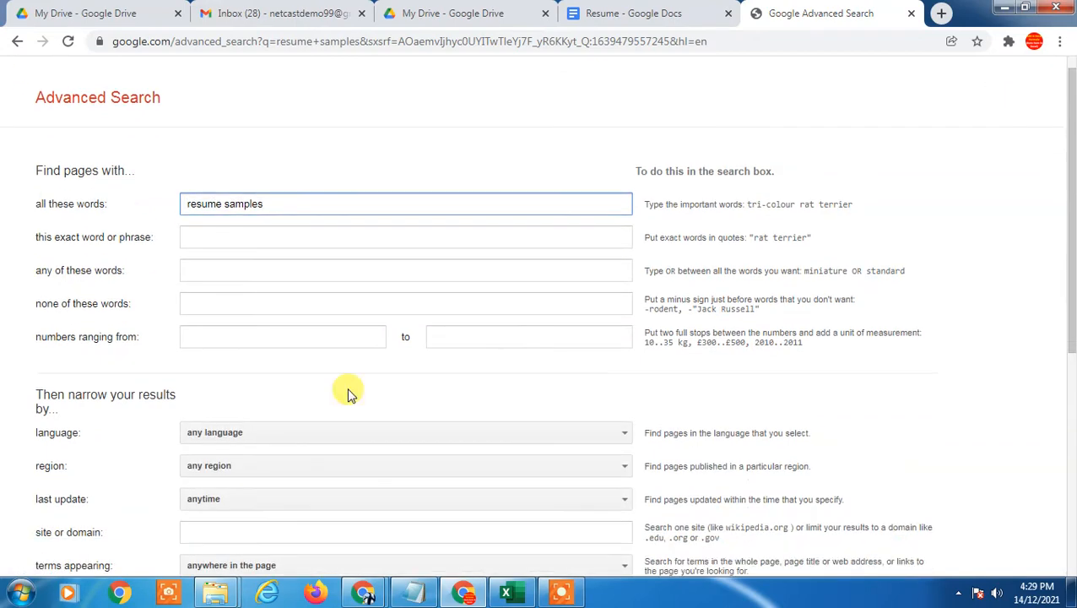
# Run the advanced search with file type set to Microsoft Word (.doc)
pyautogui.click(405, 323)
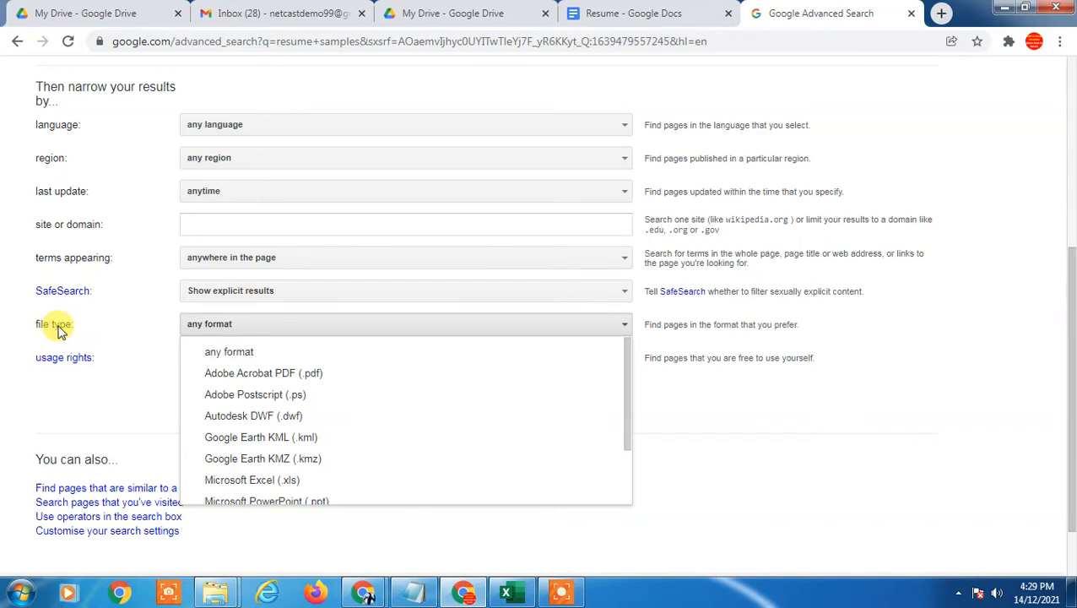
pyautogui.moveTo(337, 422)
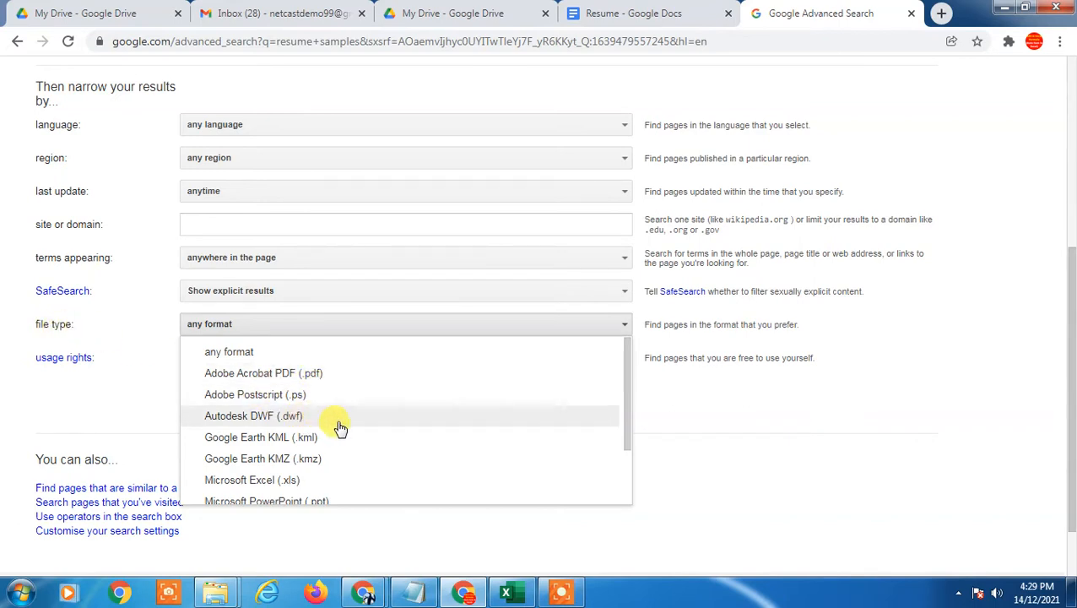
pyautogui.click(405, 323)
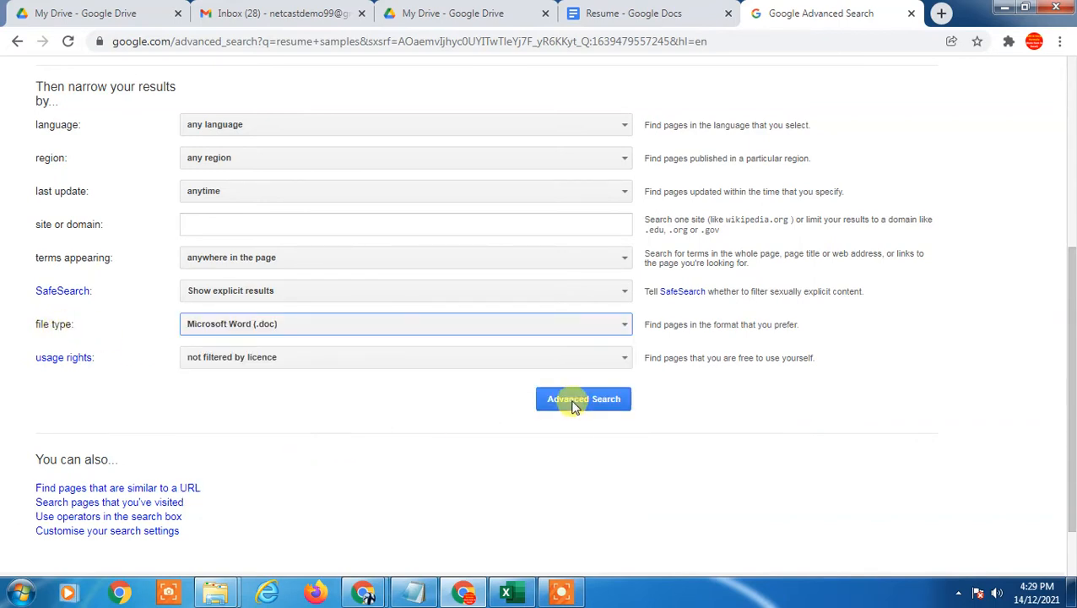
pyautogui.click(583, 398)
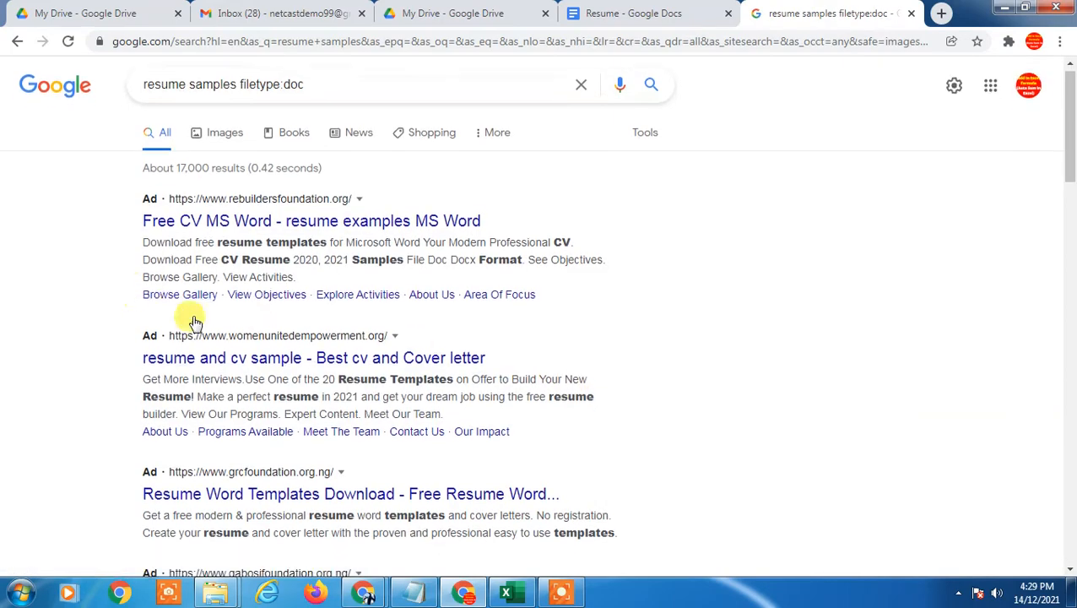
# Download the CDC 'Curriculum Vitae (Example Format)' stop-cv-format.doc and open it in Word
pyautogui.scroll(-3)
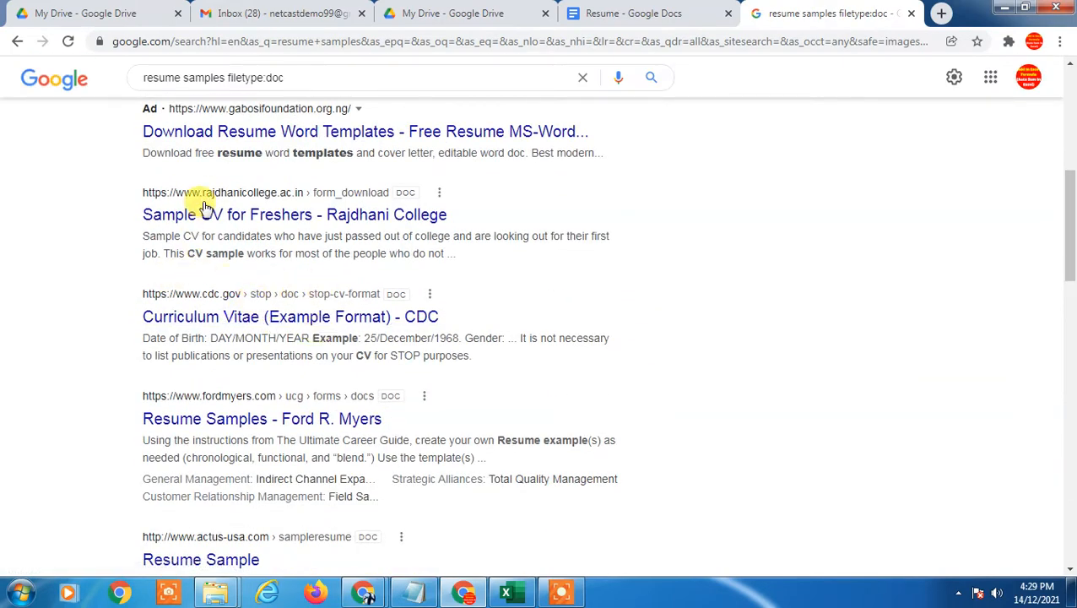
pyautogui.moveTo(384, 325)
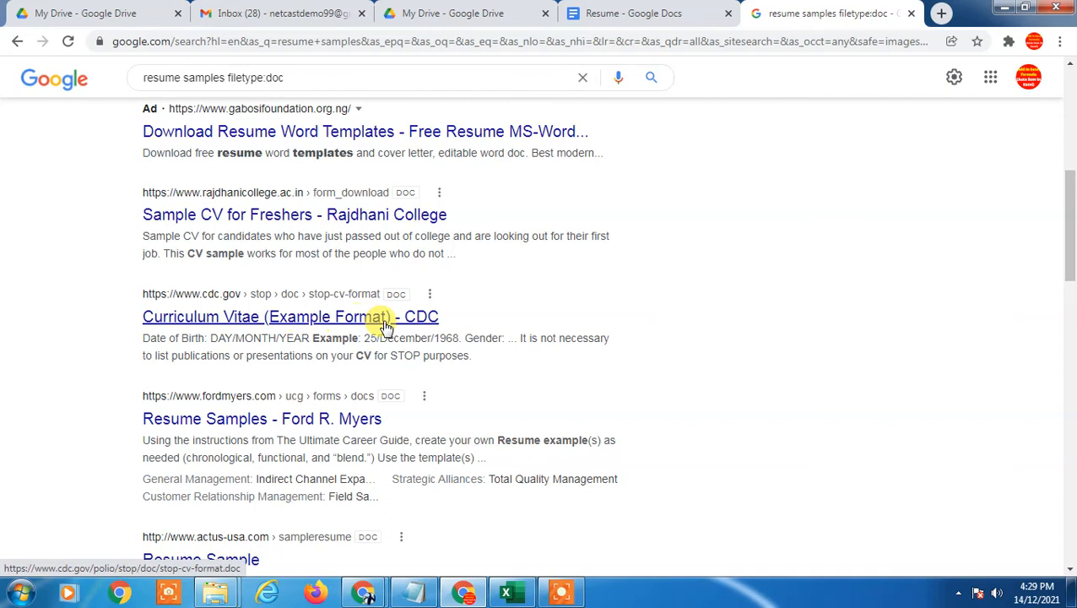
pyautogui.click(343, 317)
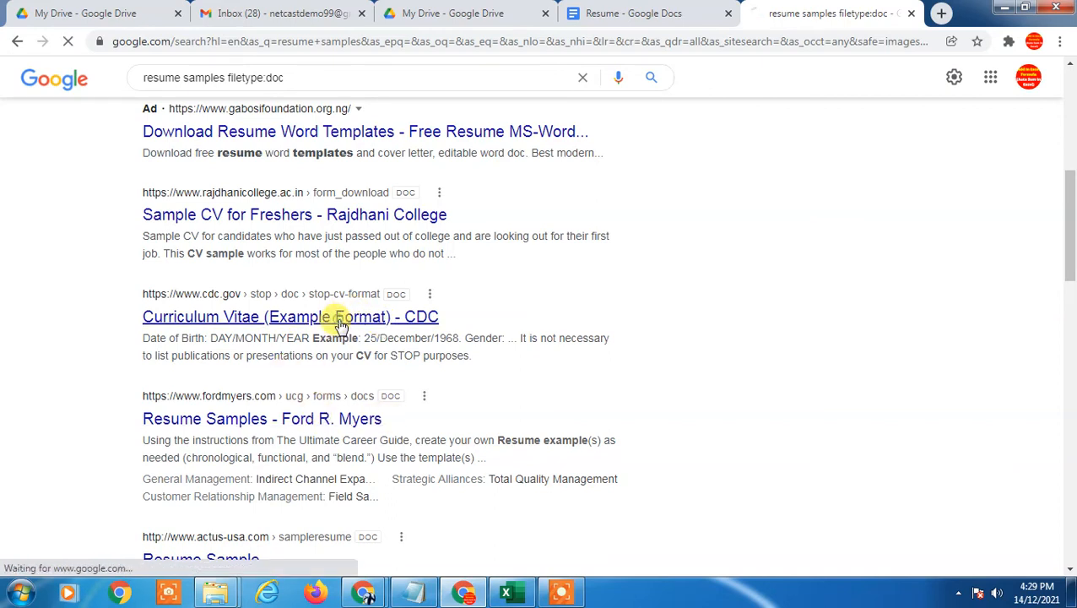
pyautogui.click(290, 316)
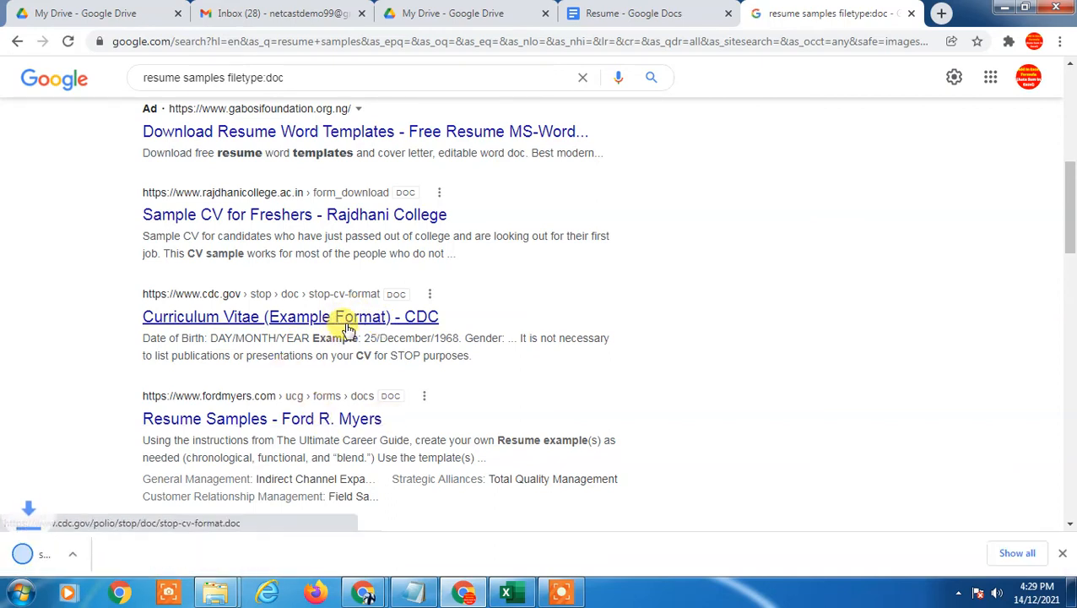
pyautogui.click(168, 553)
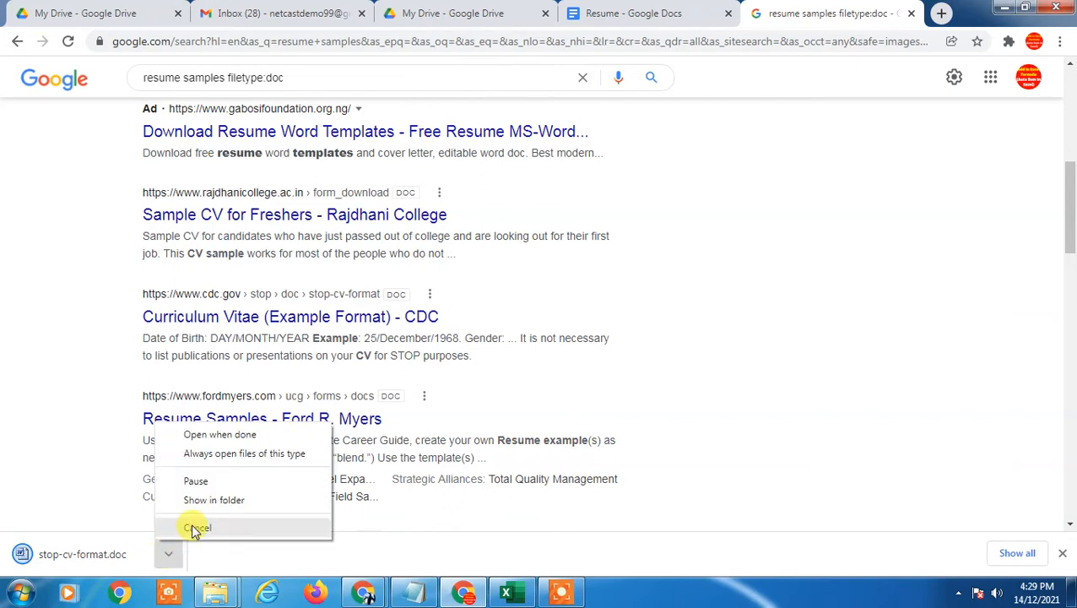
pyautogui.click(197, 527)
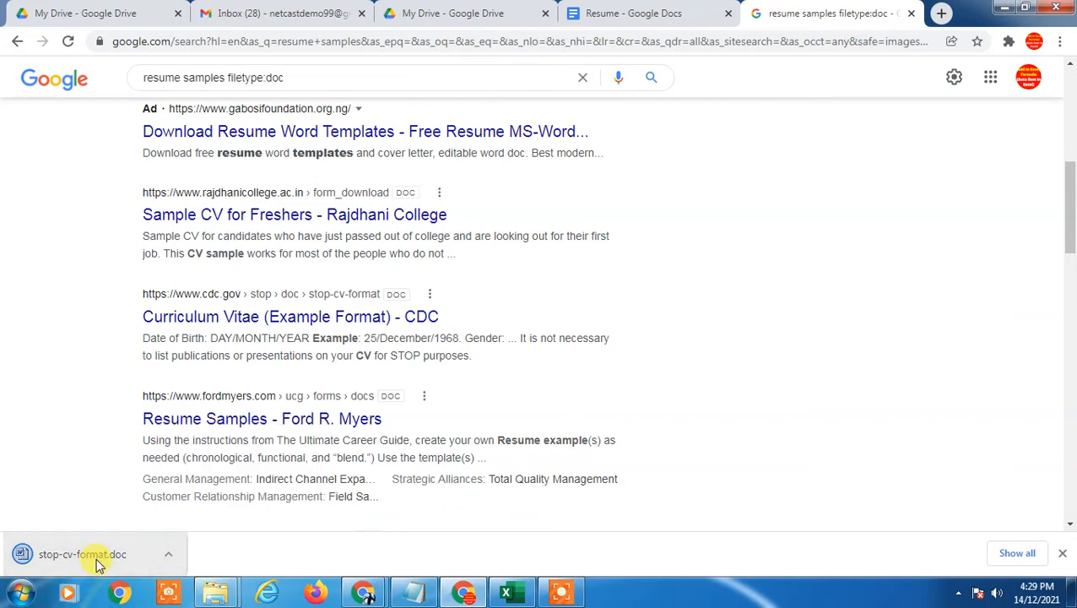
pyautogui.moveTo(84, 556)
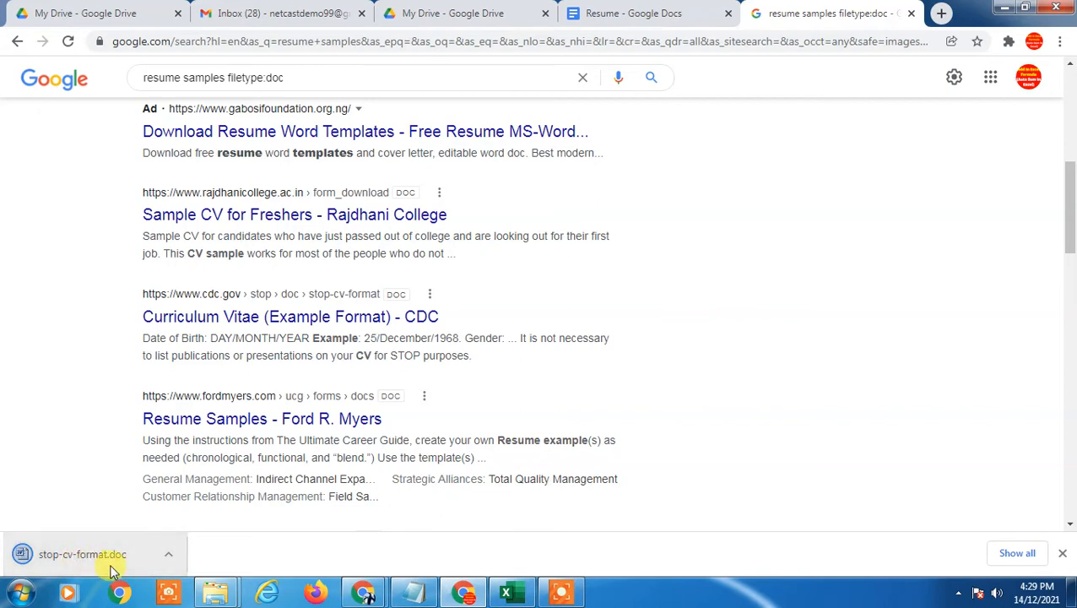
pyautogui.click(633, 13)
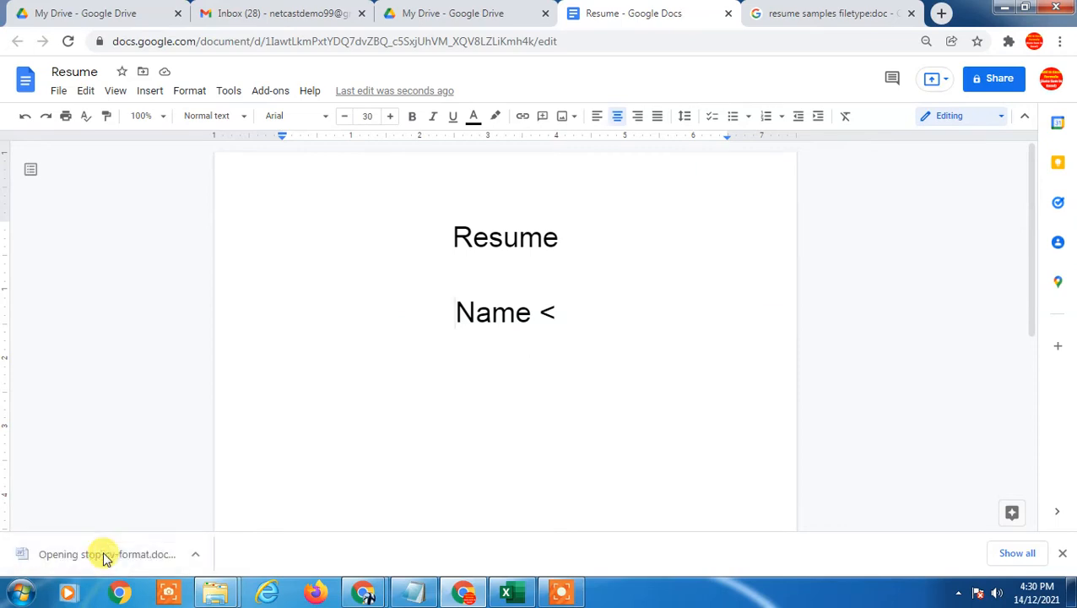
pyautogui.moveTo(106, 554)
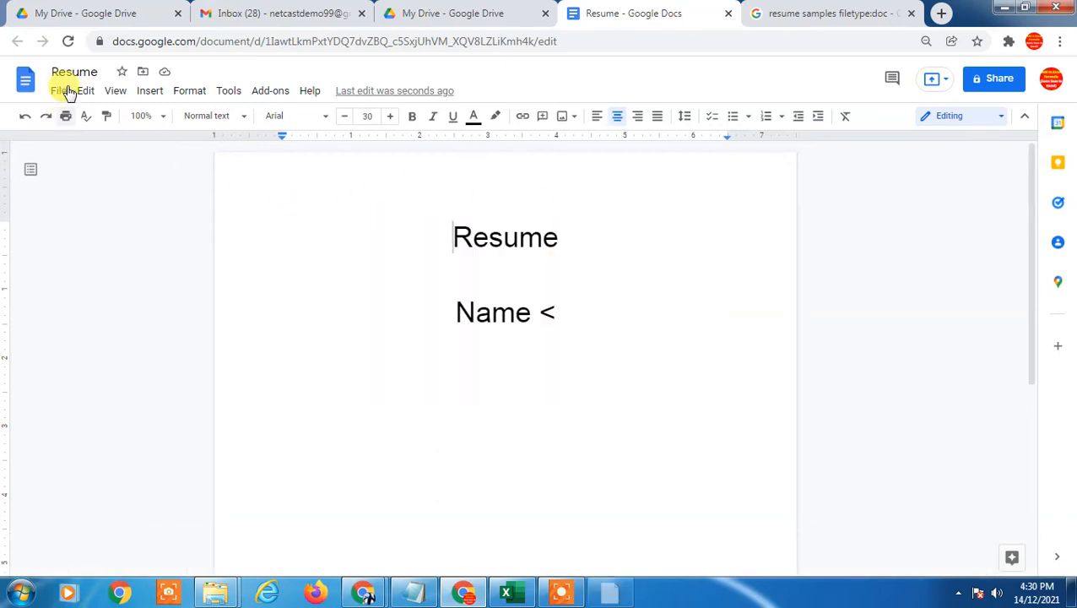
pyautogui.click(610, 591)
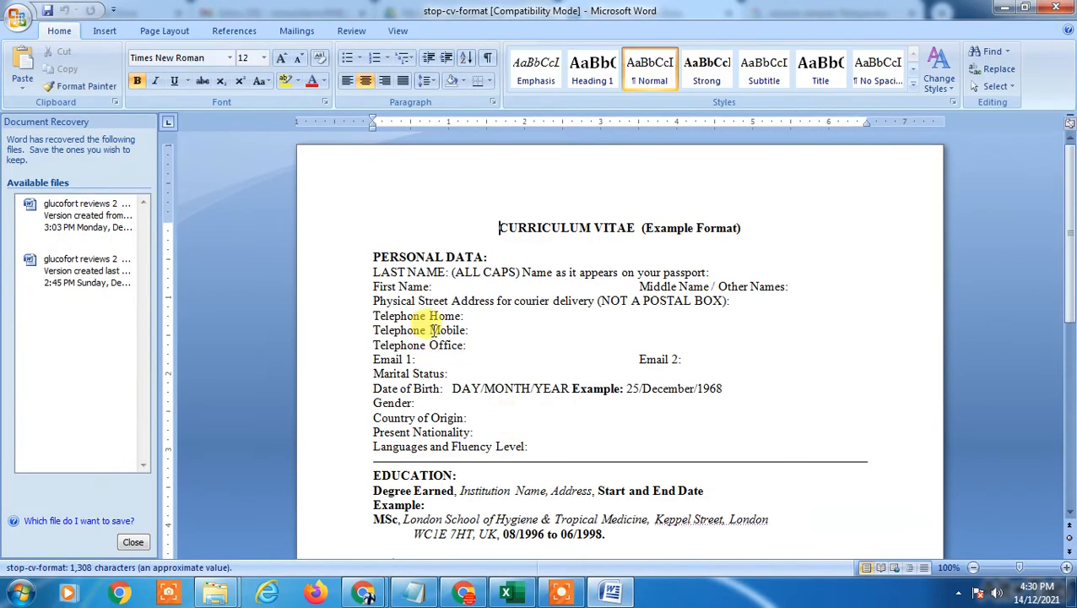
# Scroll through the CV sample in Word and select all of its text
pyautogui.scroll(-3)
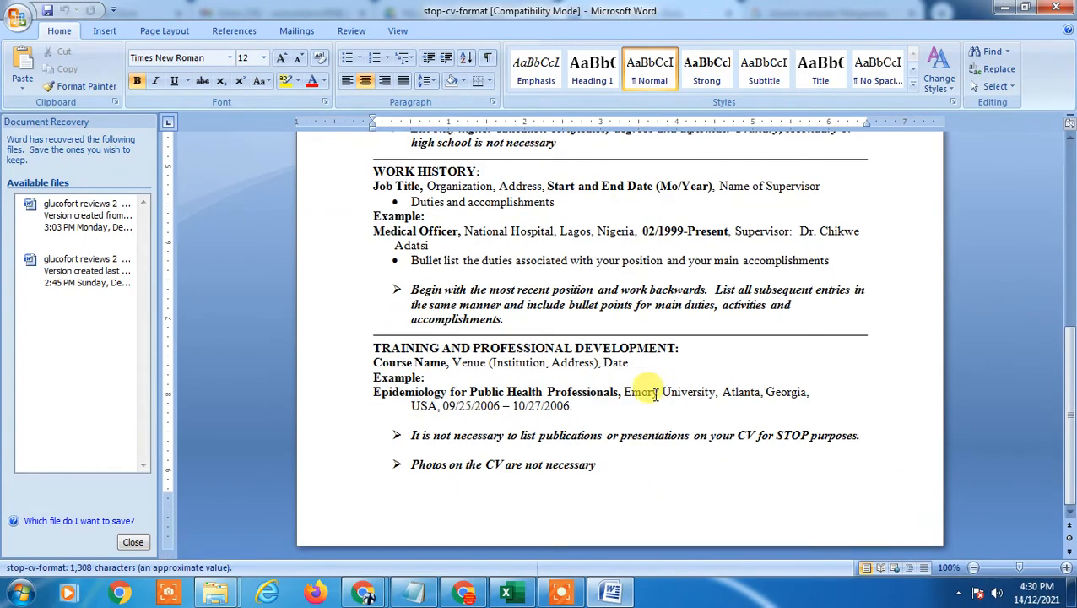
pyautogui.scroll(3)
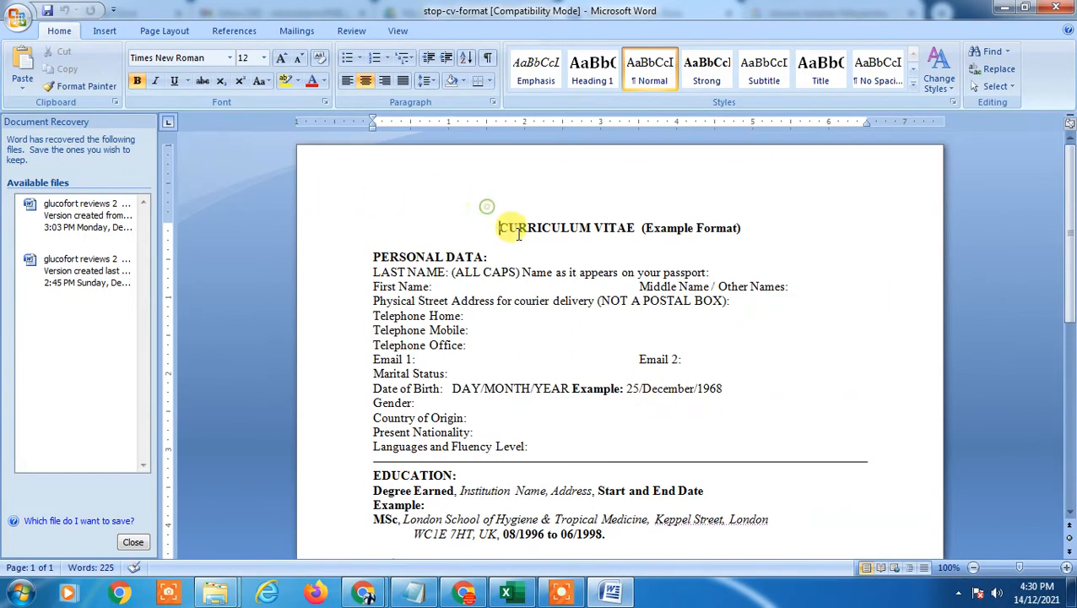
pyautogui.moveTo(425, 196)
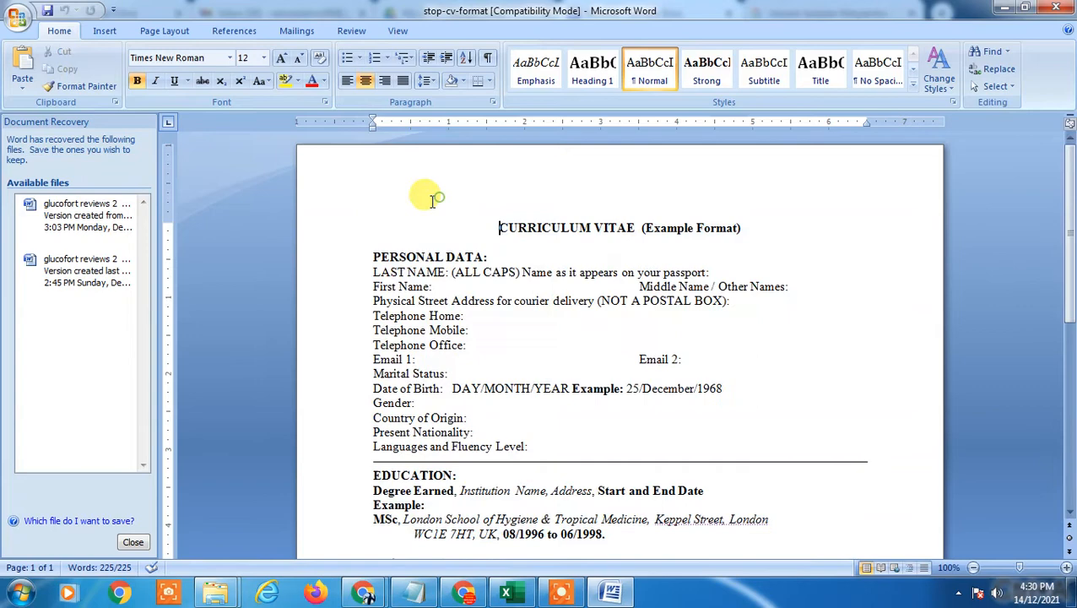
pyautogui.moveTo(425, 194); pyautogui.dragTo(682, 388)
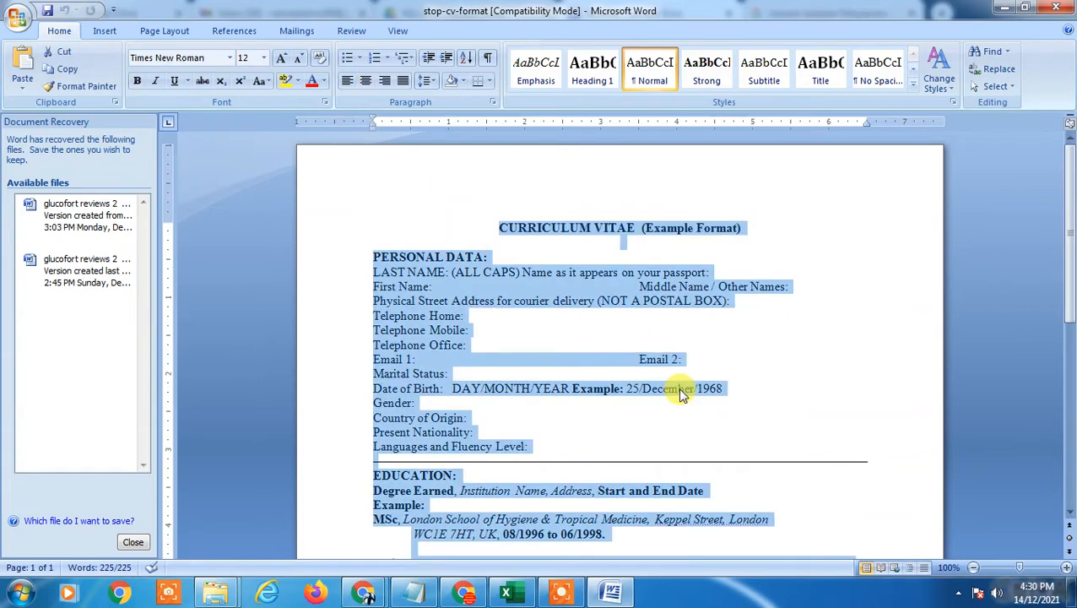
pyautogui.moveTo(682, 407)
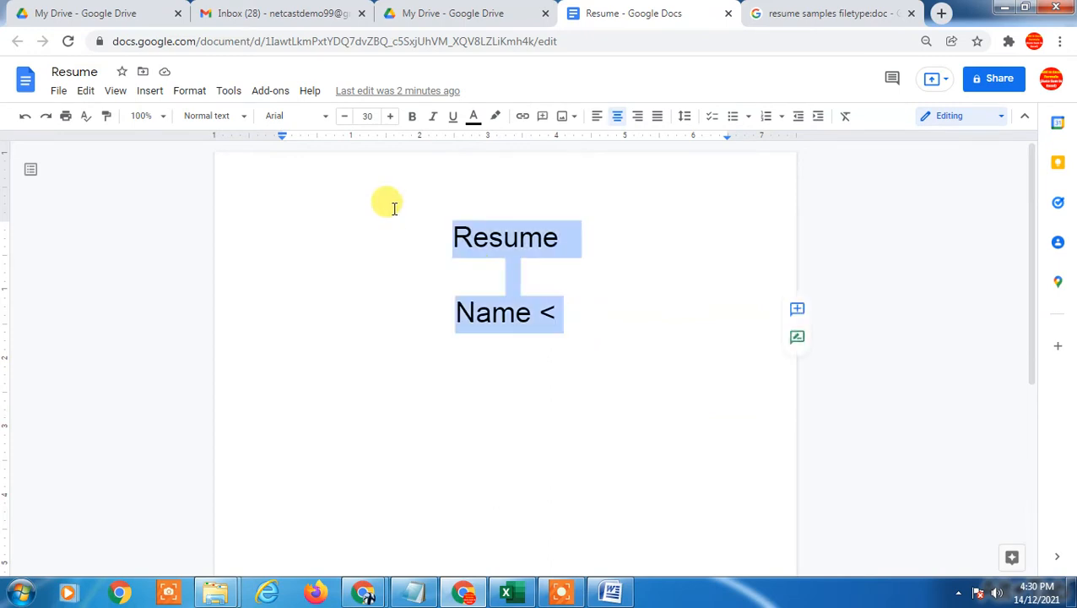
pyautogui.moveTo(712, 375)
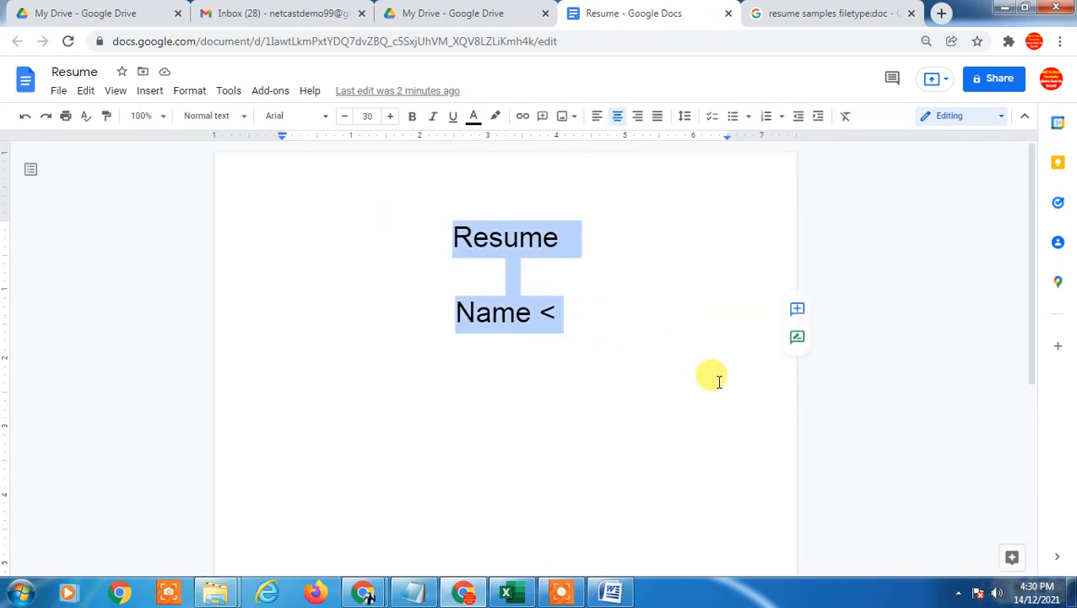
pyautogui.moveTo(613, 330)
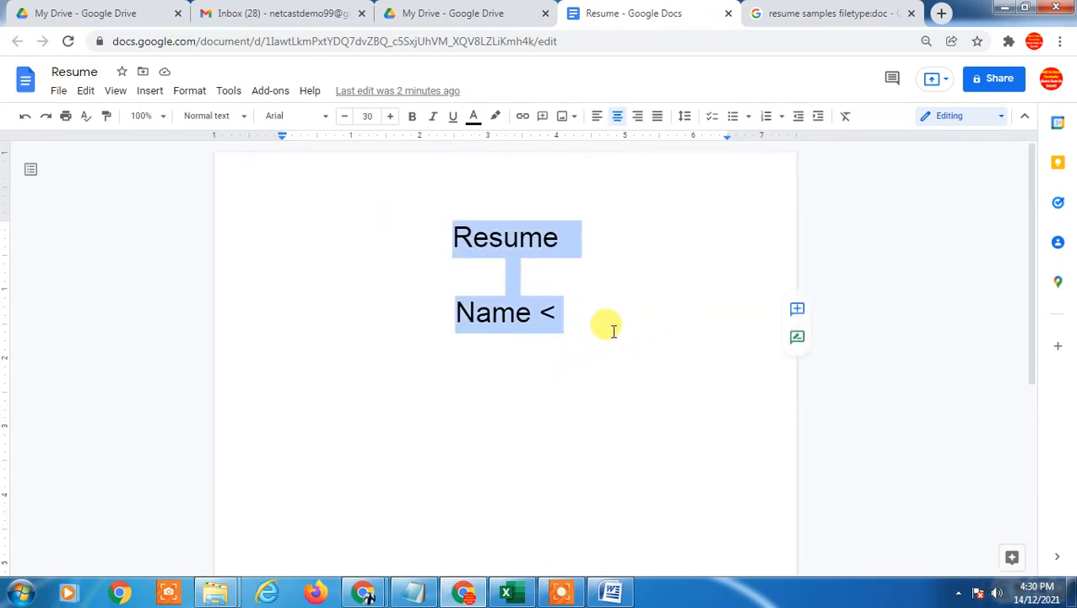
# Remove the leftover Resume title and review the pasted CDC CV sample
pyautogui.scroll(-3)
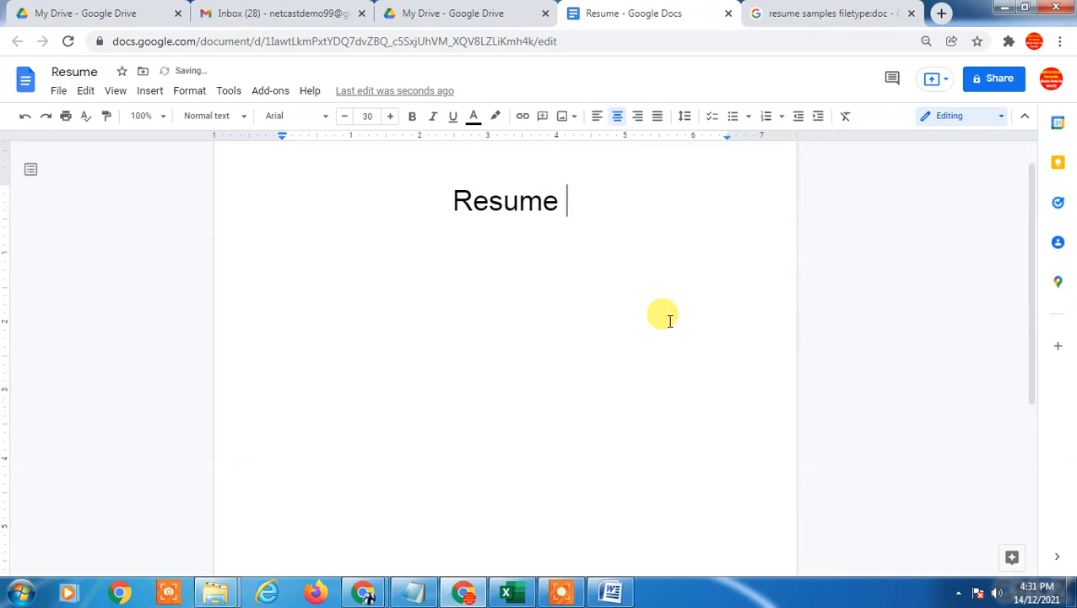
pyautogui.doubleClick(505, 200)
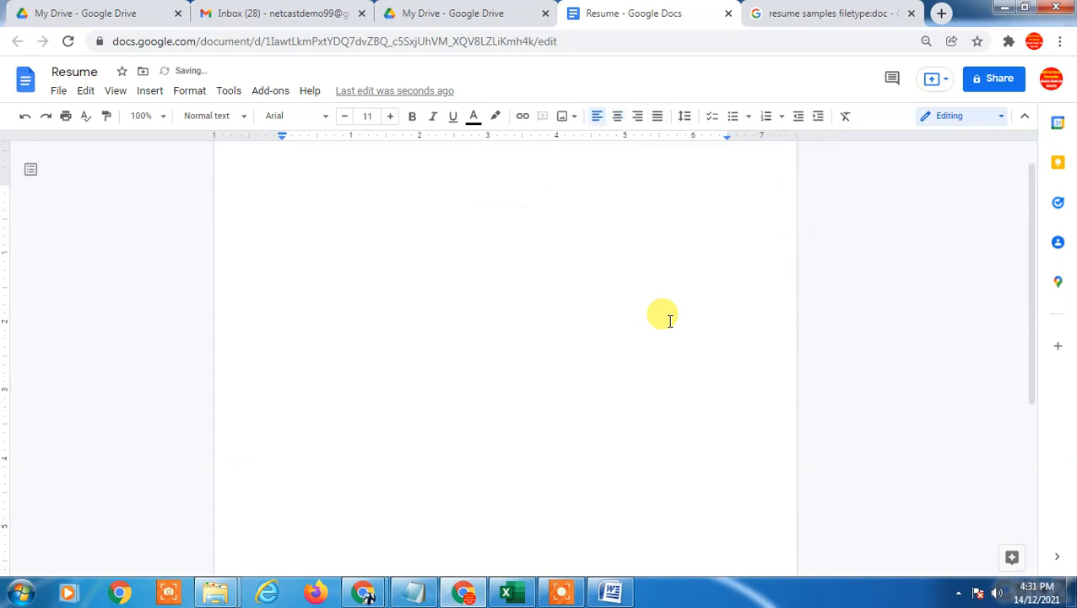
pyautogui.scroll(-3)
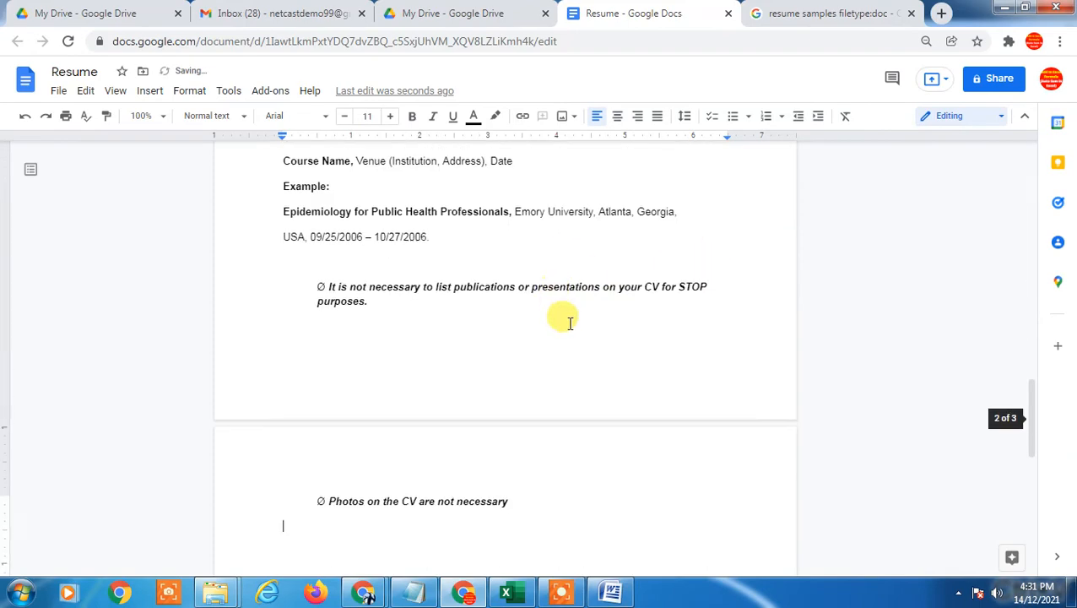
pyautogui.scroll(3)
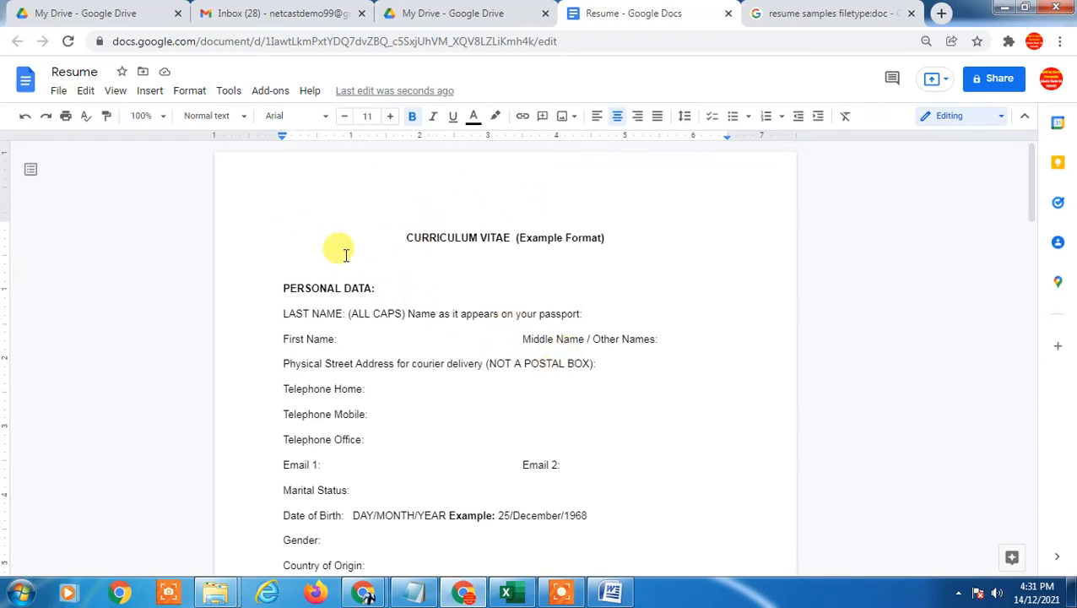
pyautogui.moveTo(407, 237)
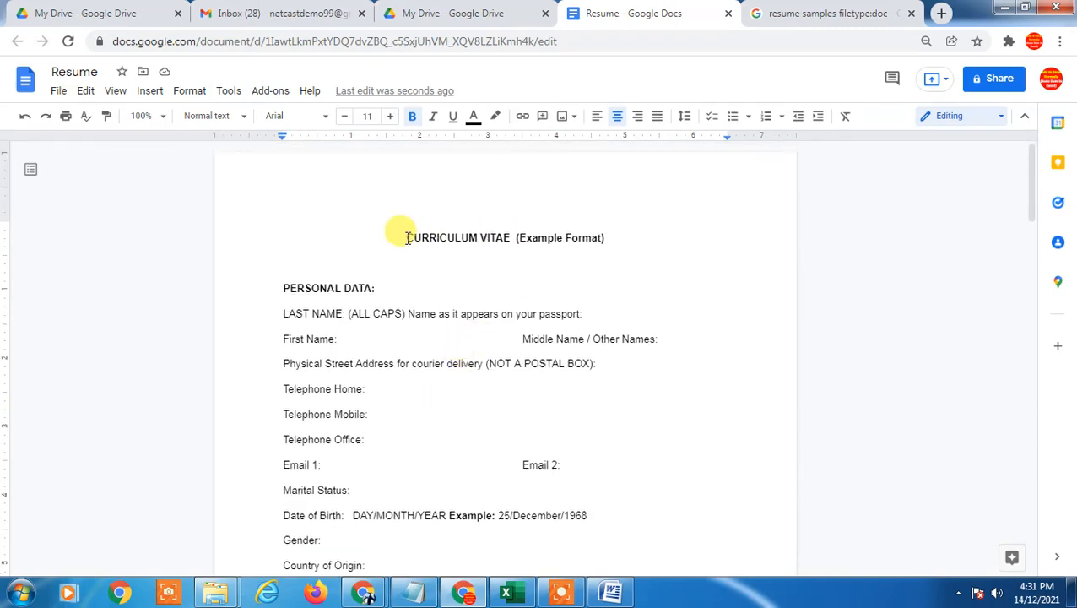
pyautogui.scroll(-3)
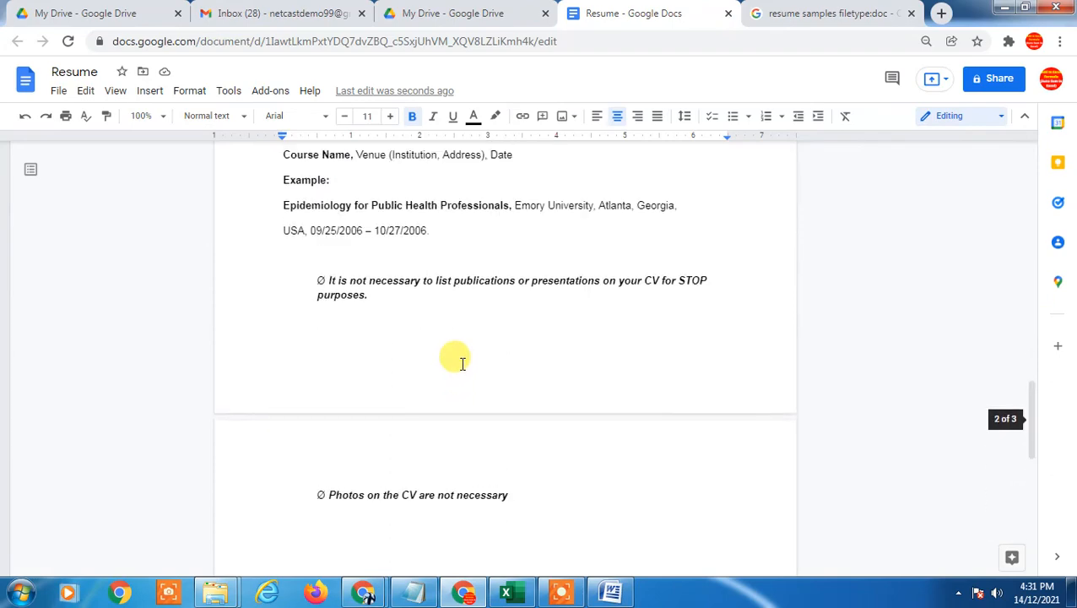
pyautogui.scroll(3)
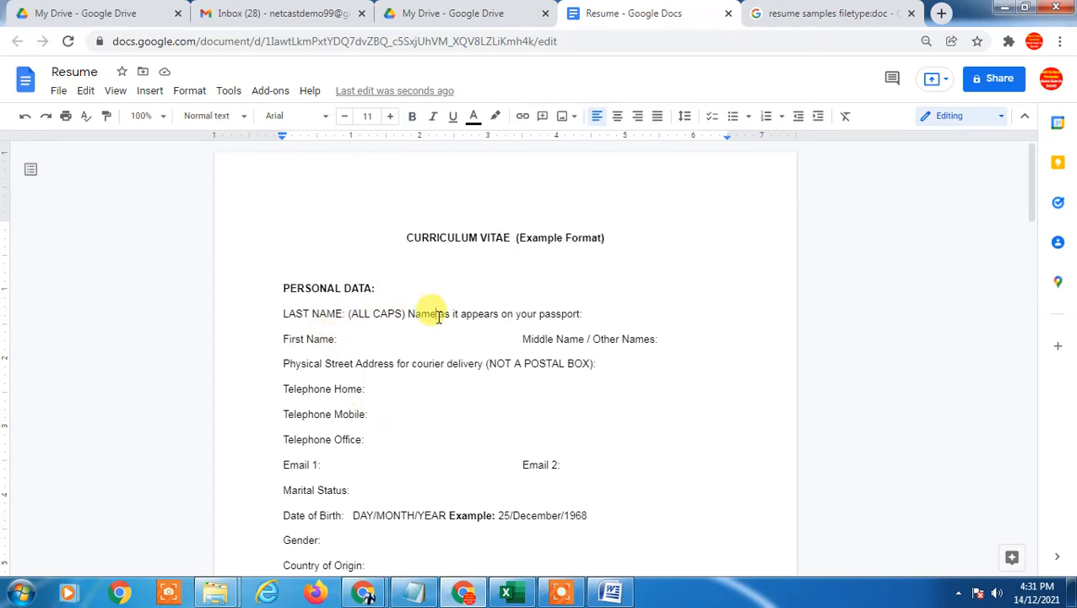
pyautogui.moveTo(310, 90)
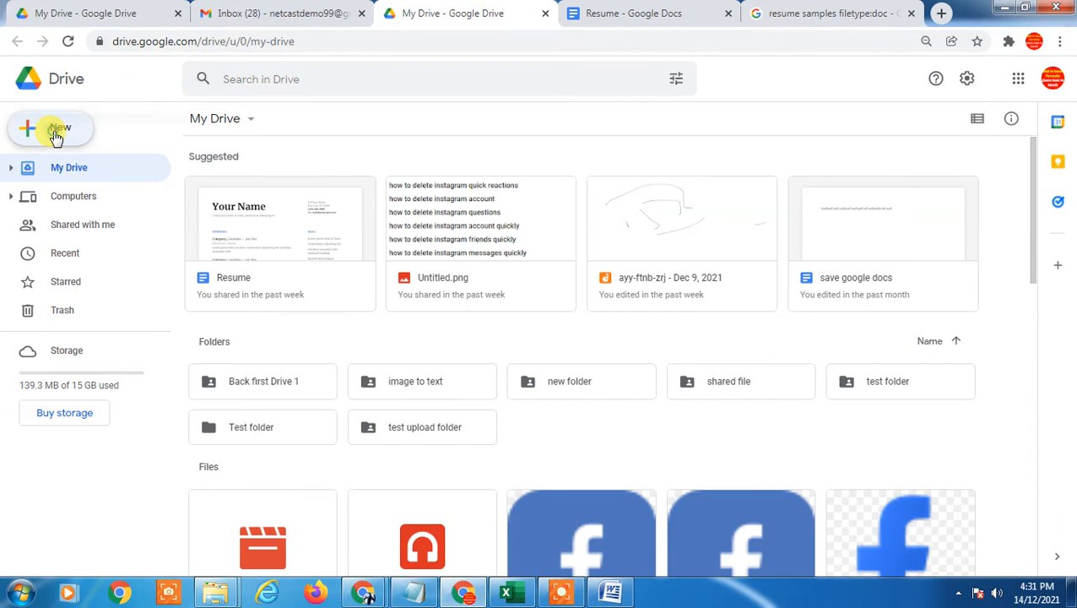
# Create a new document from the Coral resume template in the Template gallery
pyautogui.click(50, 128)
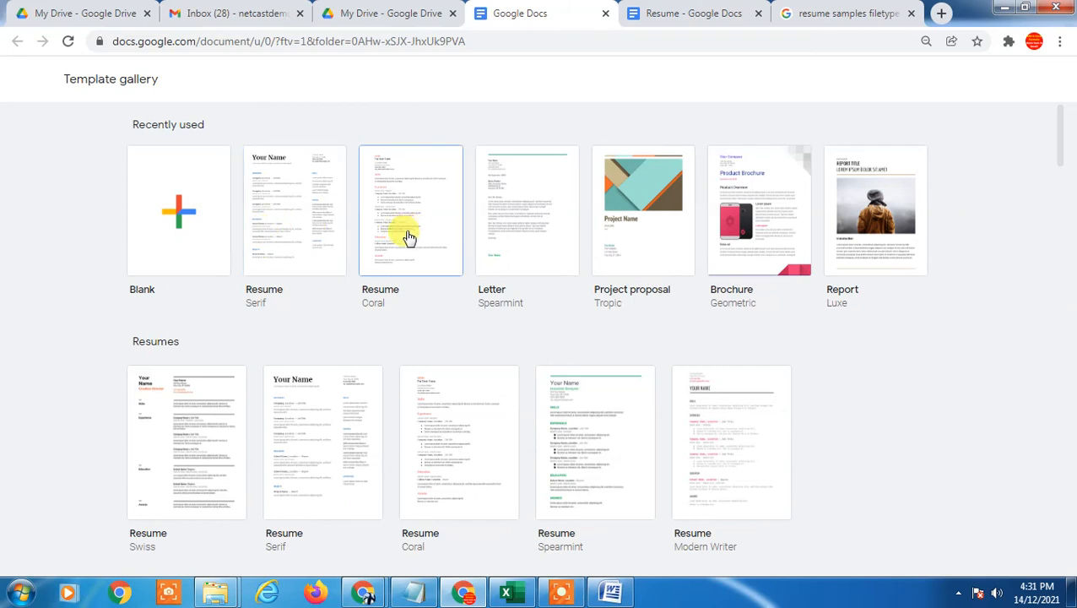
pyautogui.moveTo(373, 237)
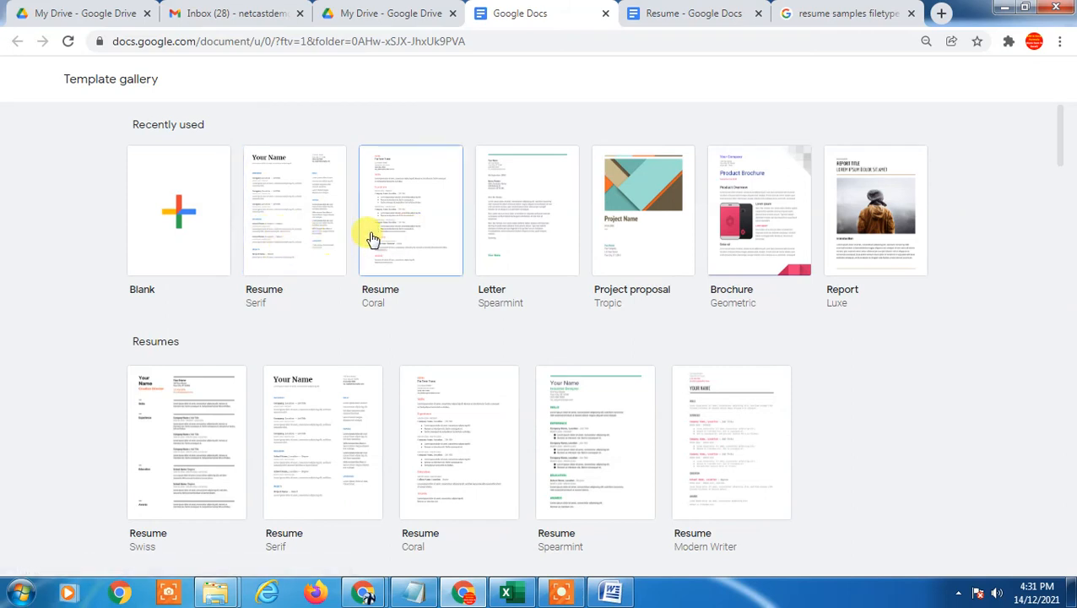
pyautogui.scroll(-3)
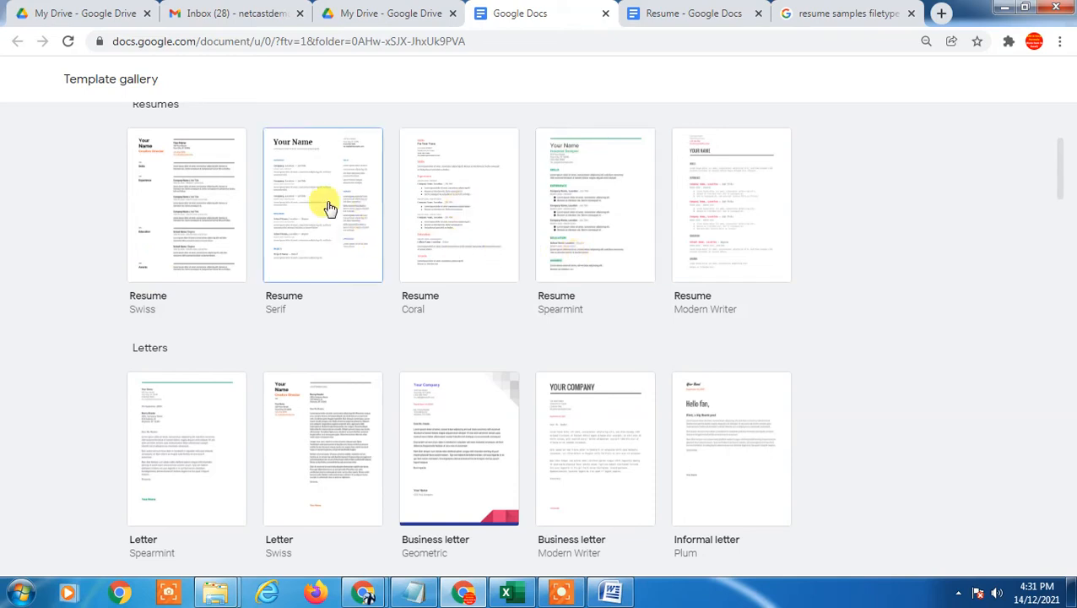
pyautogui.moveTo(458, 205)
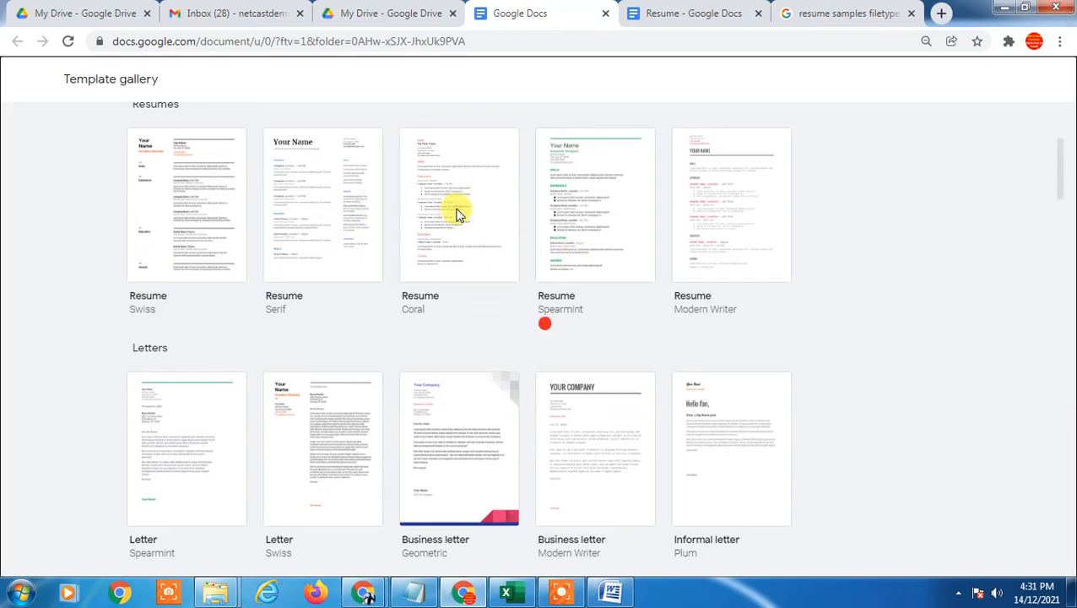
pyautogui.click(459, 205)
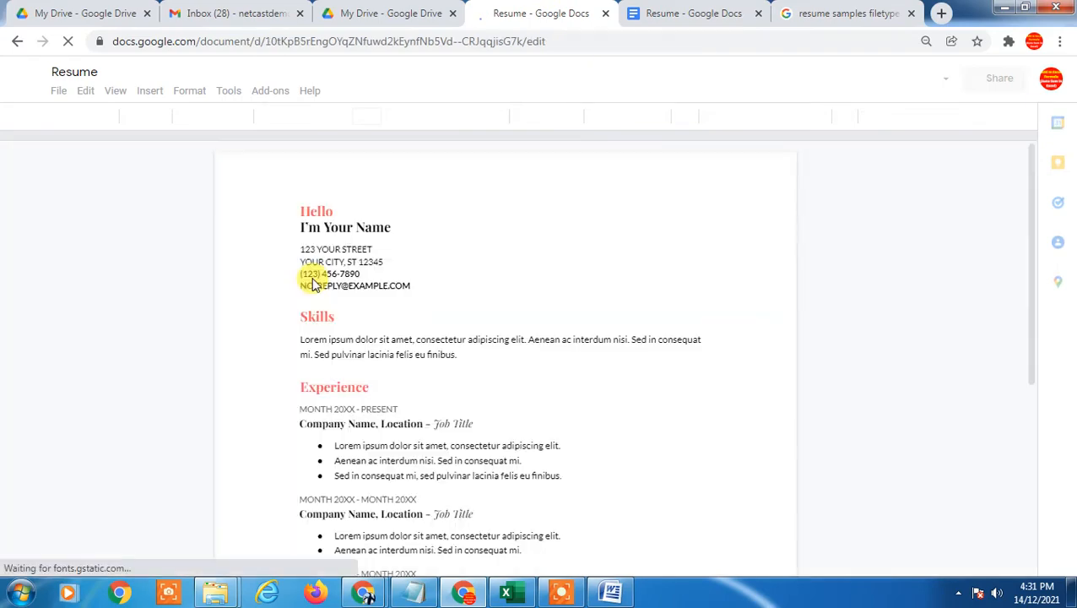
# Append '12' to the Coral document's title so it reads 'Resume 12'
pyautogui.scroll(-3)
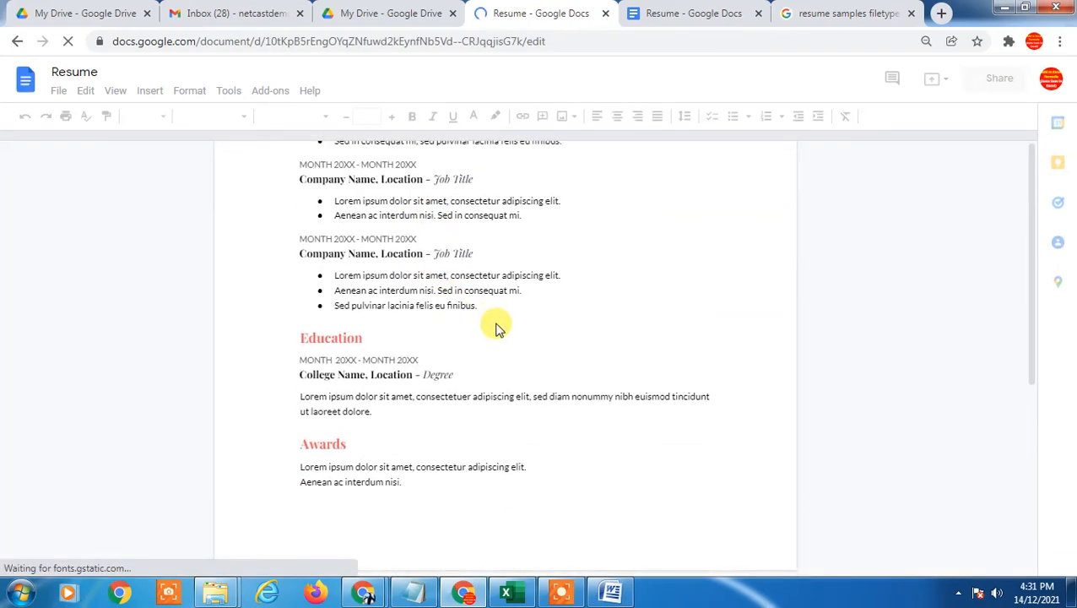
pyautogui.scroll(3)
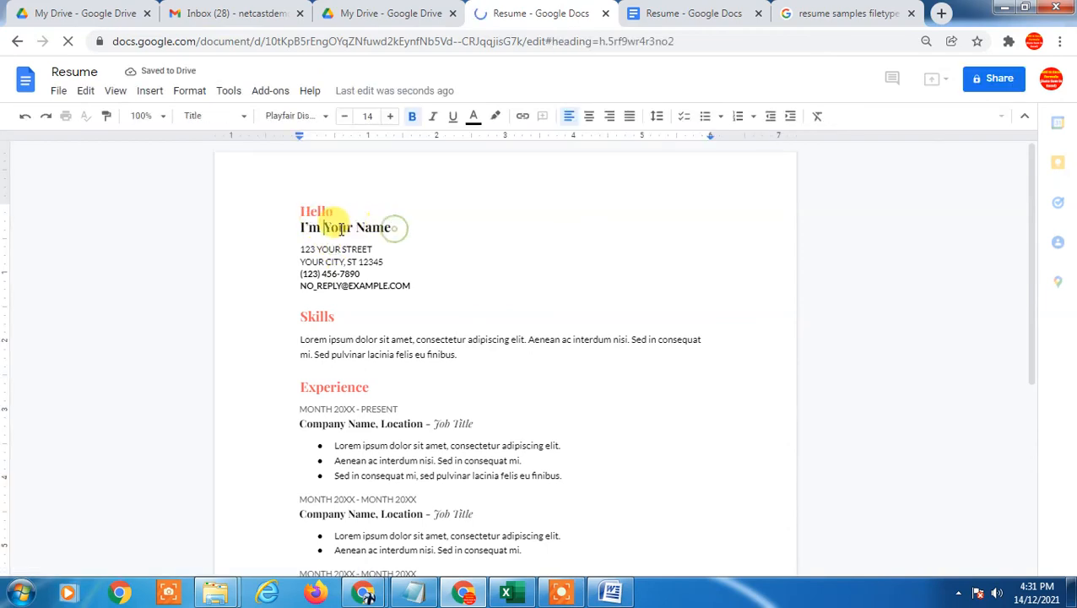
pyautogui.click(318, 346)
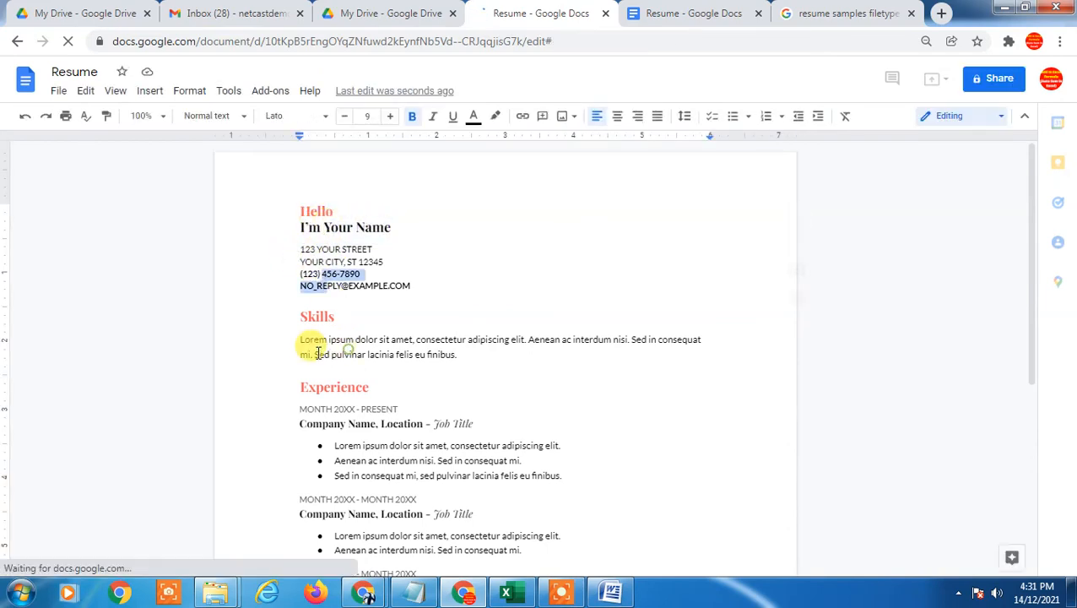
pyautogui.scroll(-3)
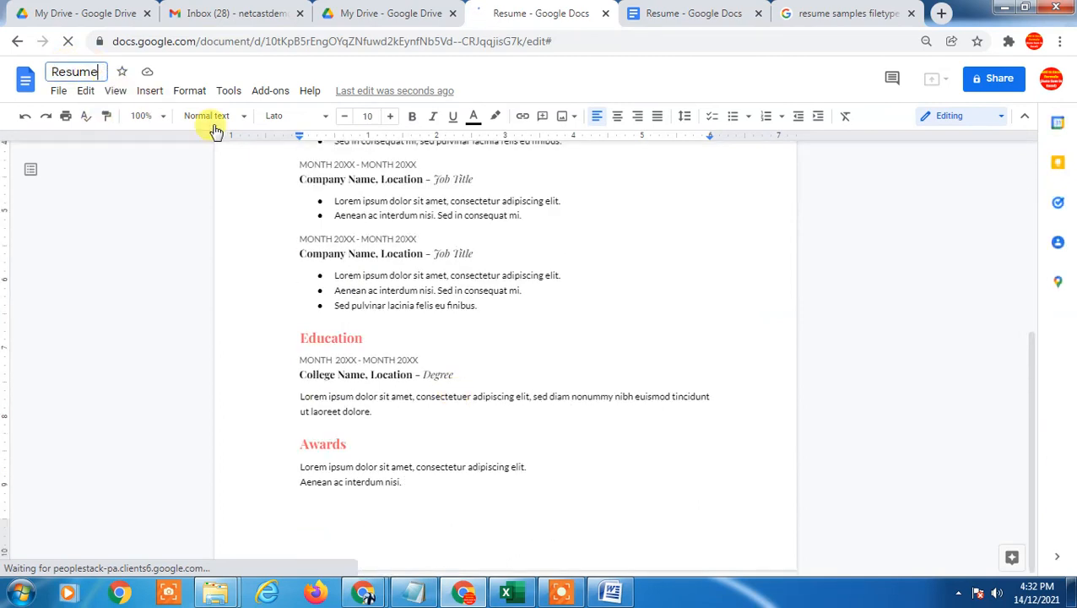
pyautogui.write('12')
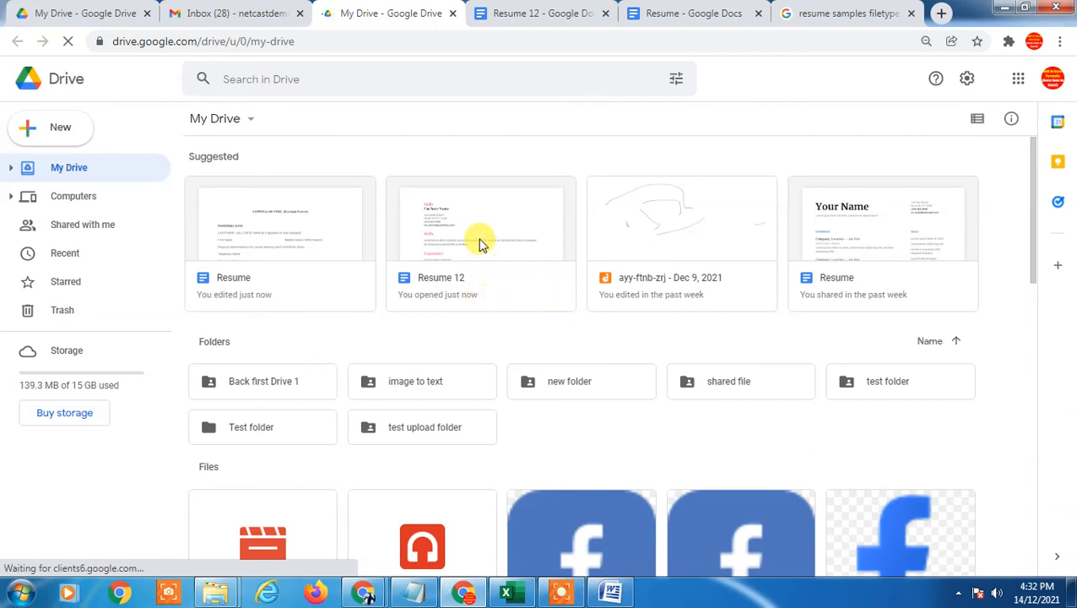
pyautogui.rightClick(481, 244)
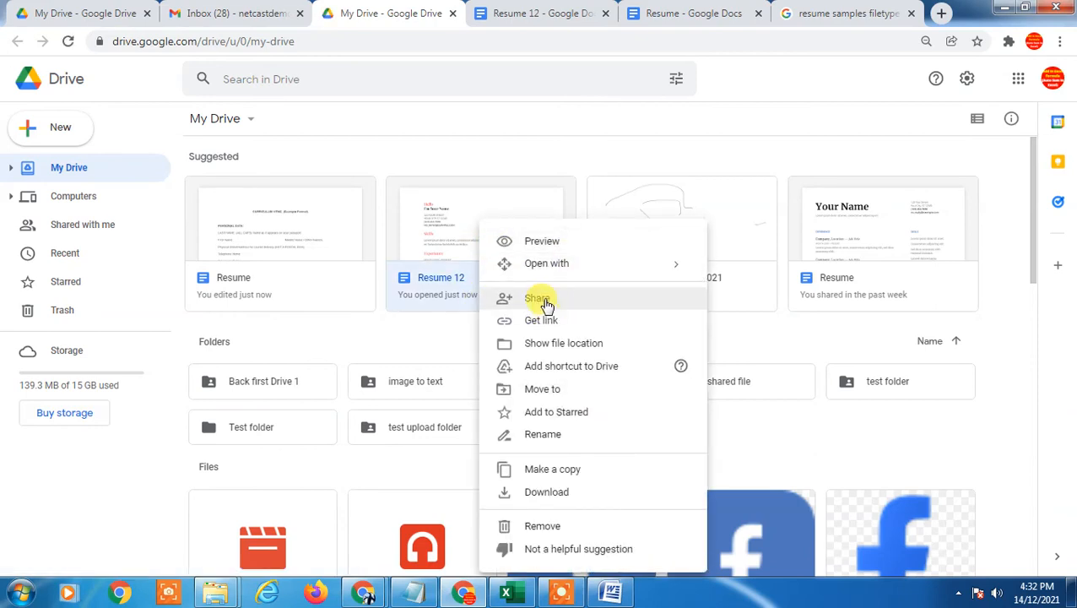
pyautogui.click(538, 298)
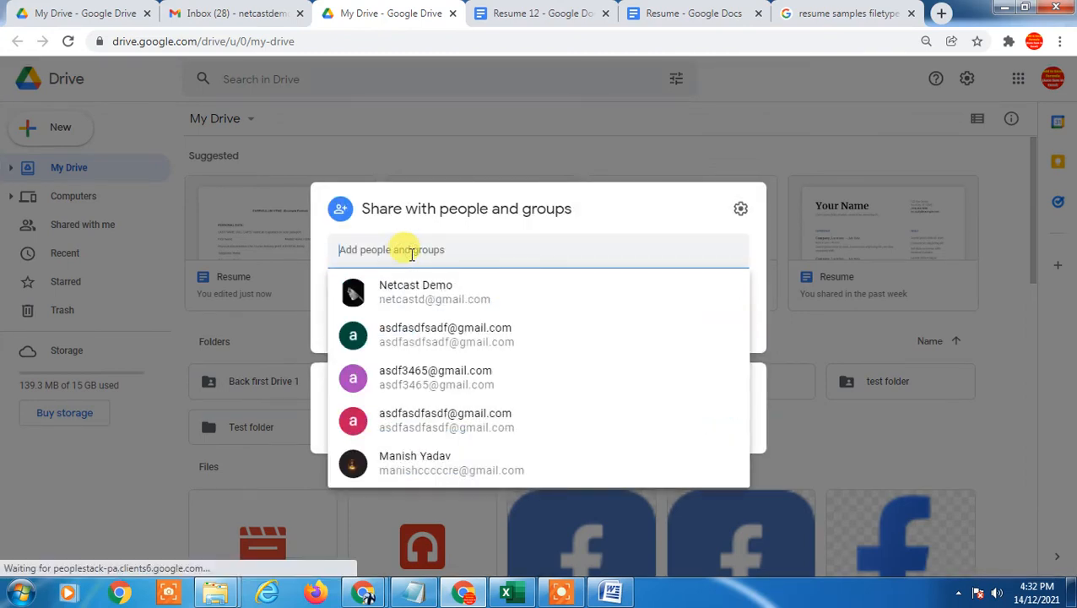
pyautogui.click(416, 291)
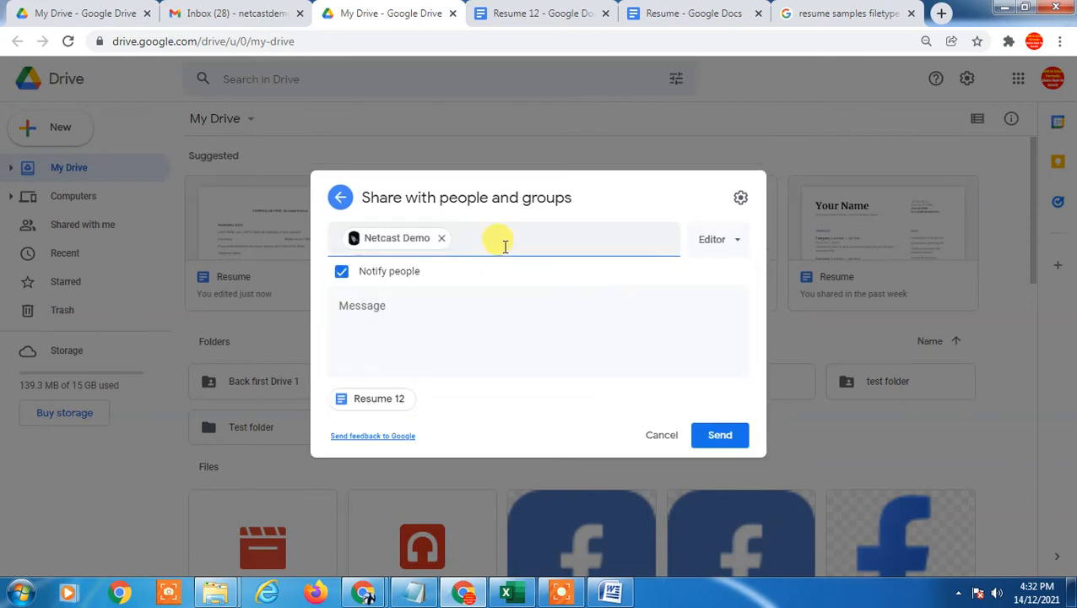
pyautogui.write('netcast')
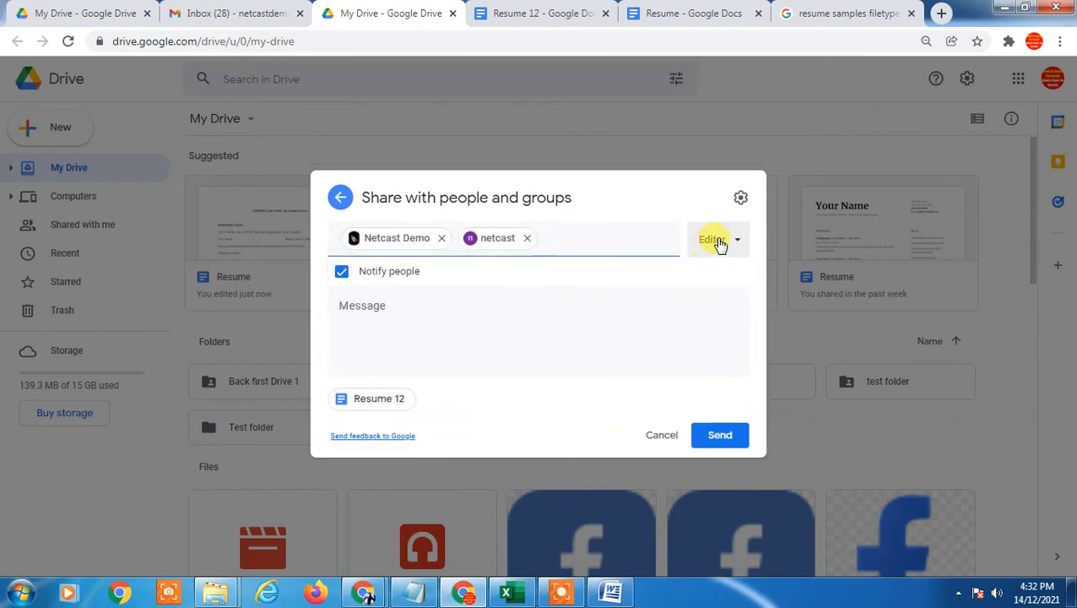
pyautogui.click(718, 239)
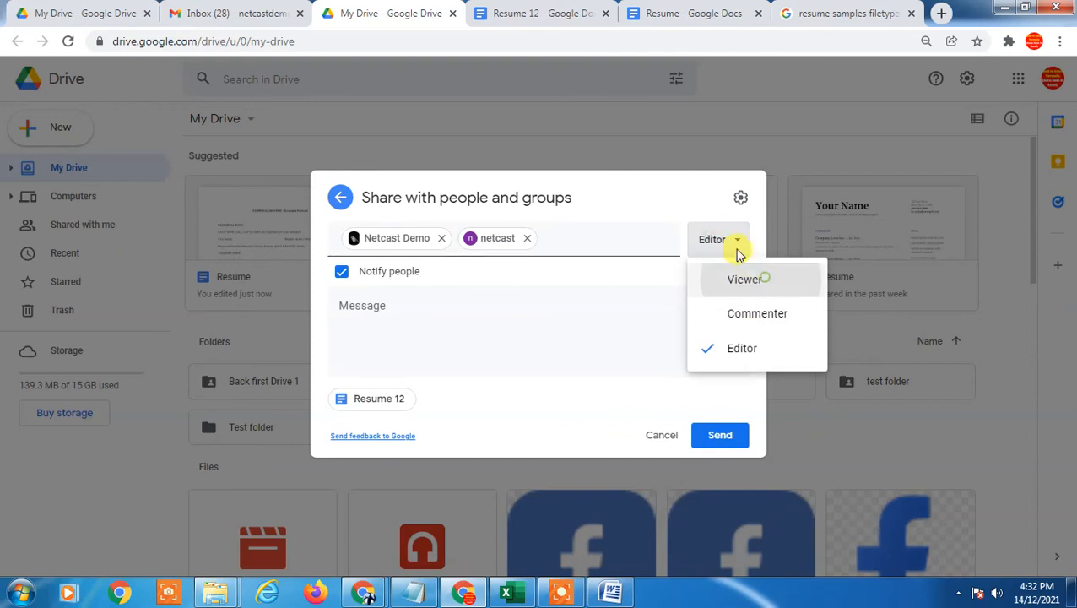
pyautogui.moveTo(743, 280)
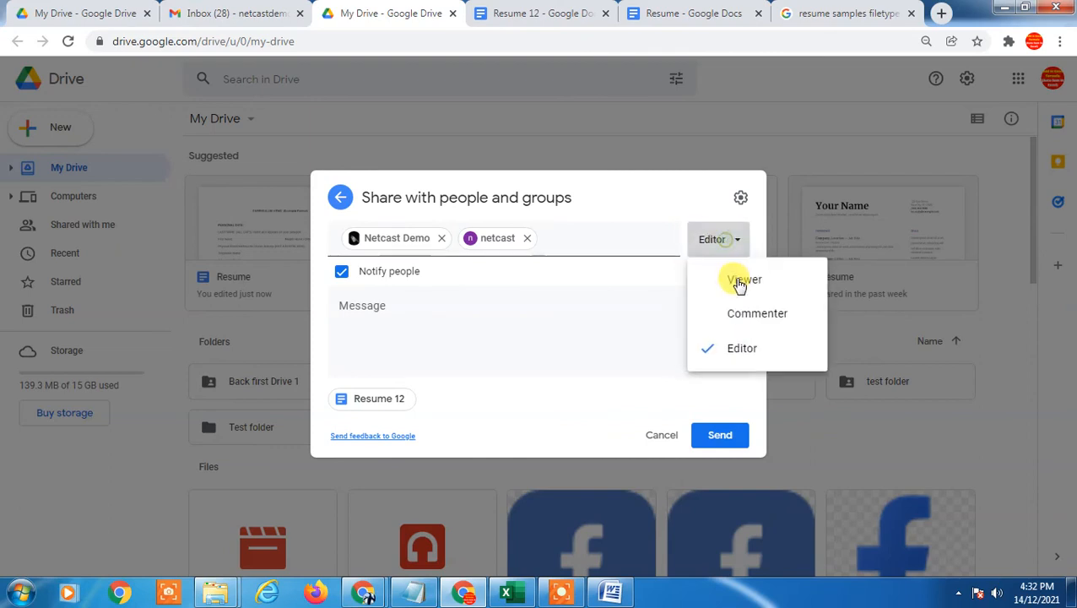
pyautogui.click(739, 278)
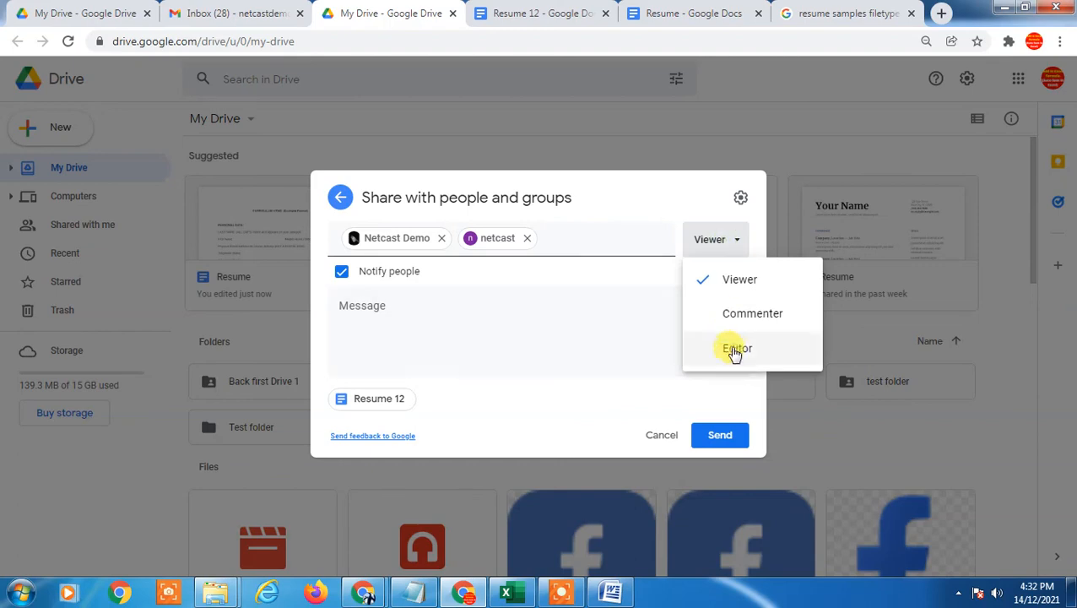
pyautogui.click(737, 348)
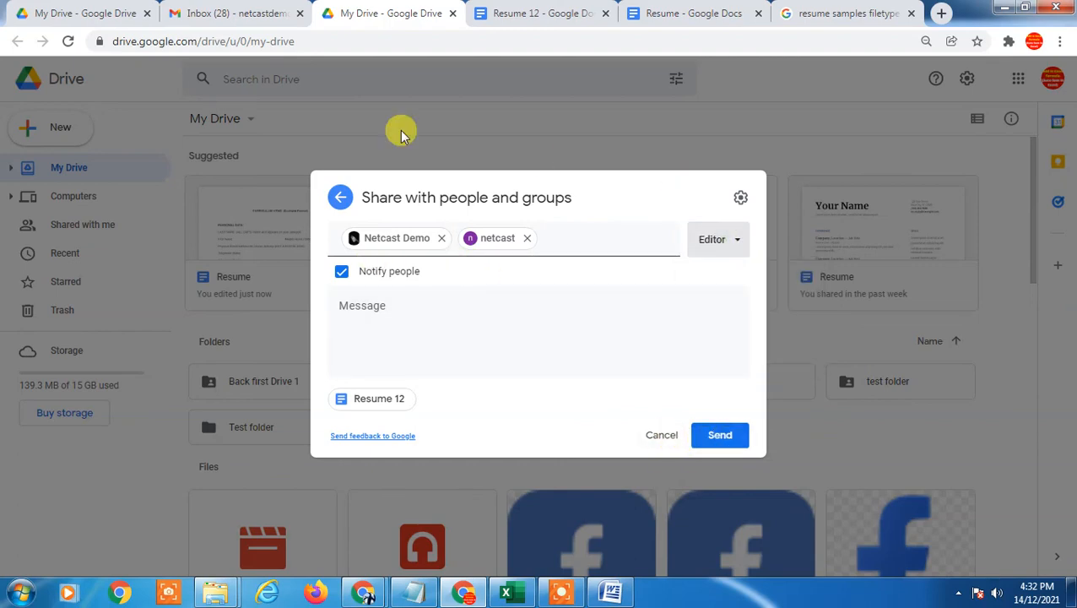
pyautogui.click(661, 434)
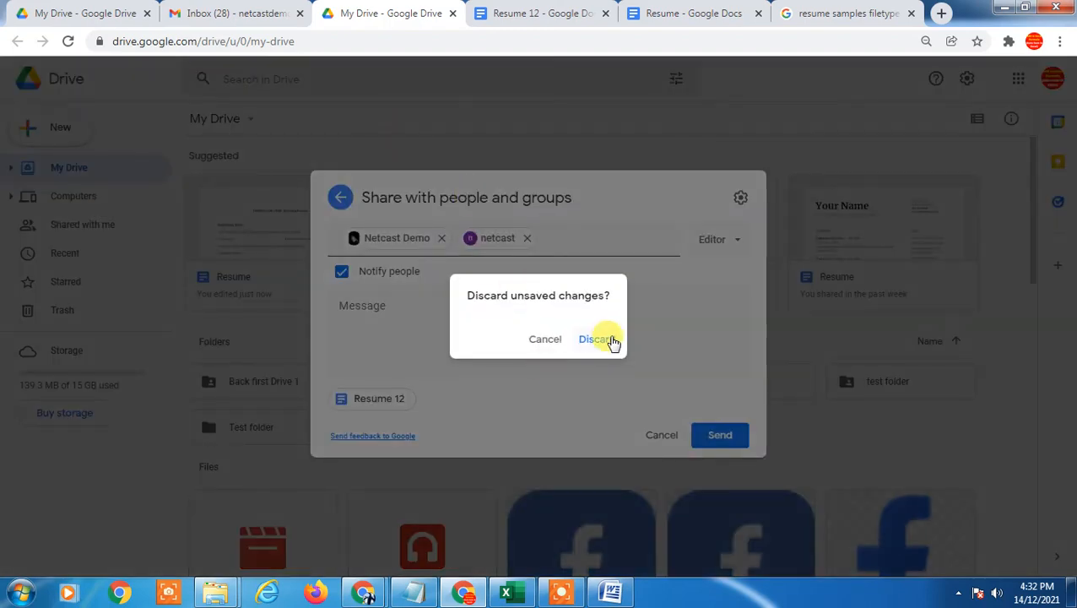
pyautogui.click(598, 339)
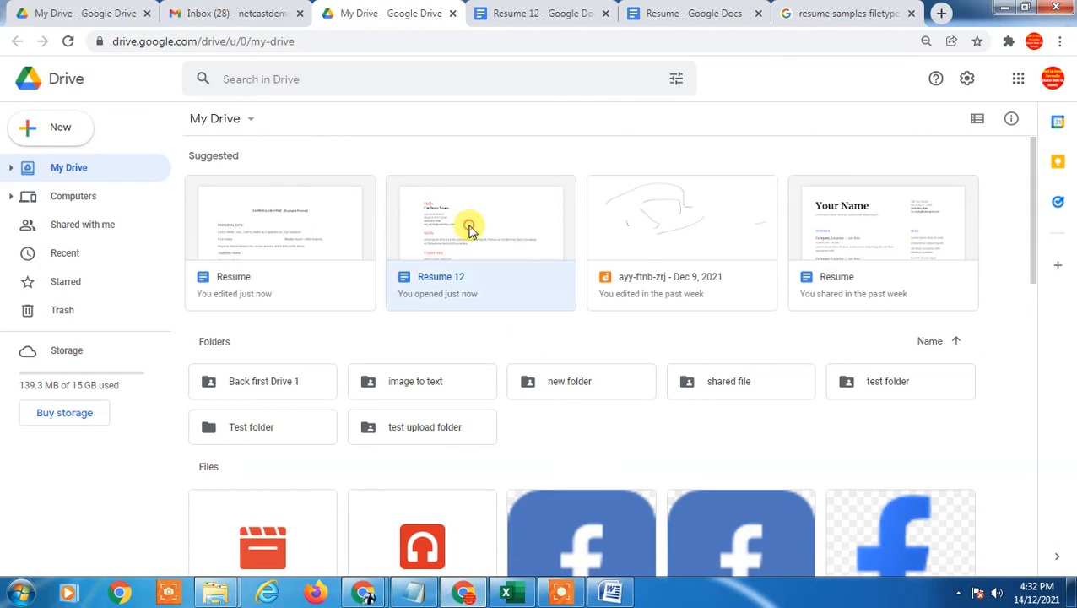
# Set Resume 12's general access to 'Anyone with the link' as viewer and copy the link
pyautogui.rightClick(470, 226)
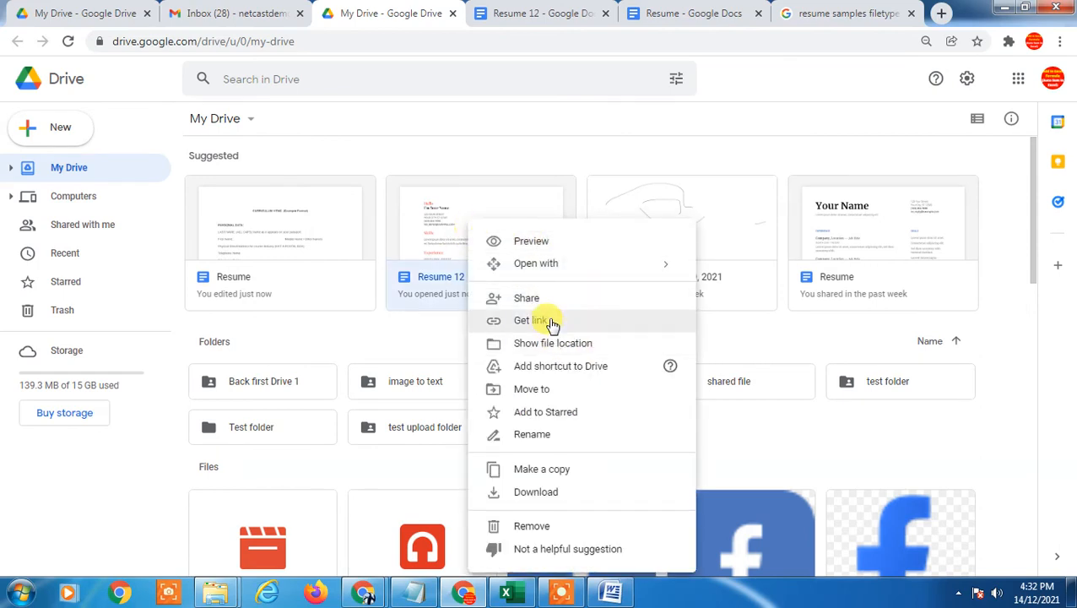
pyautogui.click(527, 320)
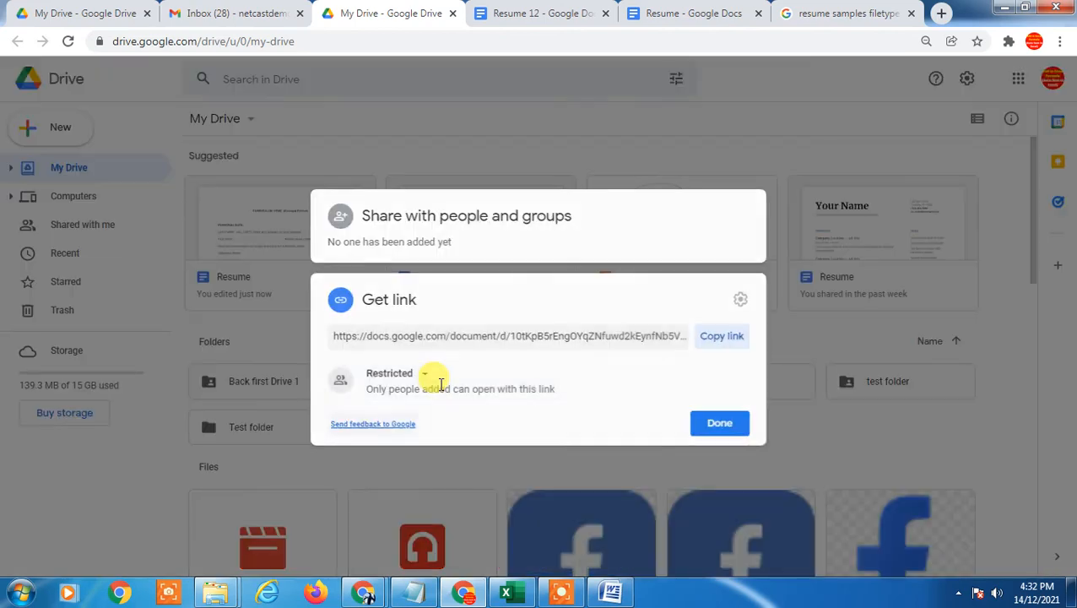
pyautogui.click(722, 336)
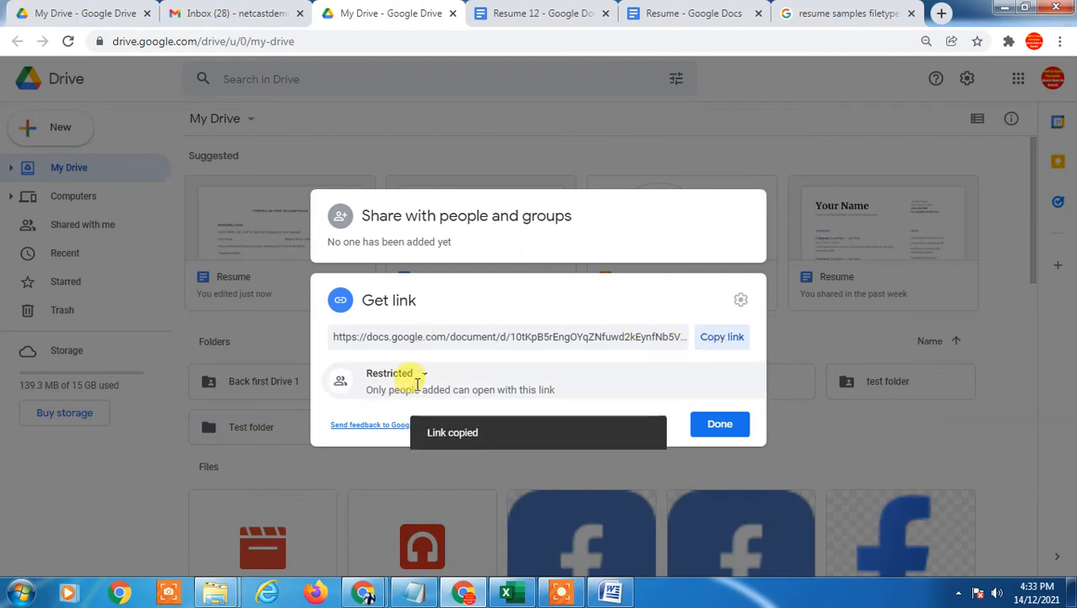
pyautogui.click(397, 374)
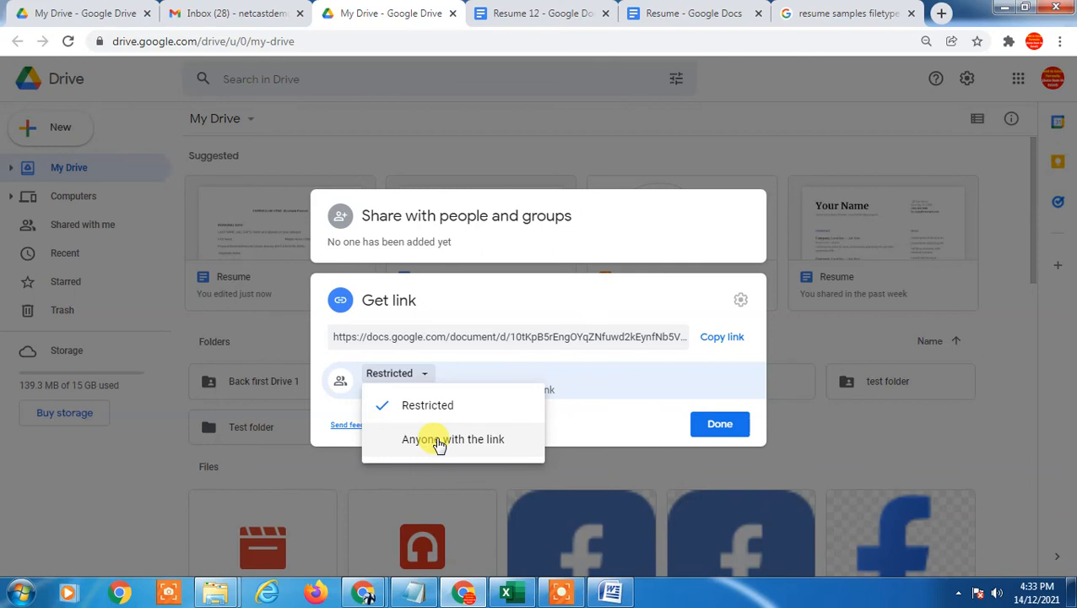
pyautogui.click(453, 438)
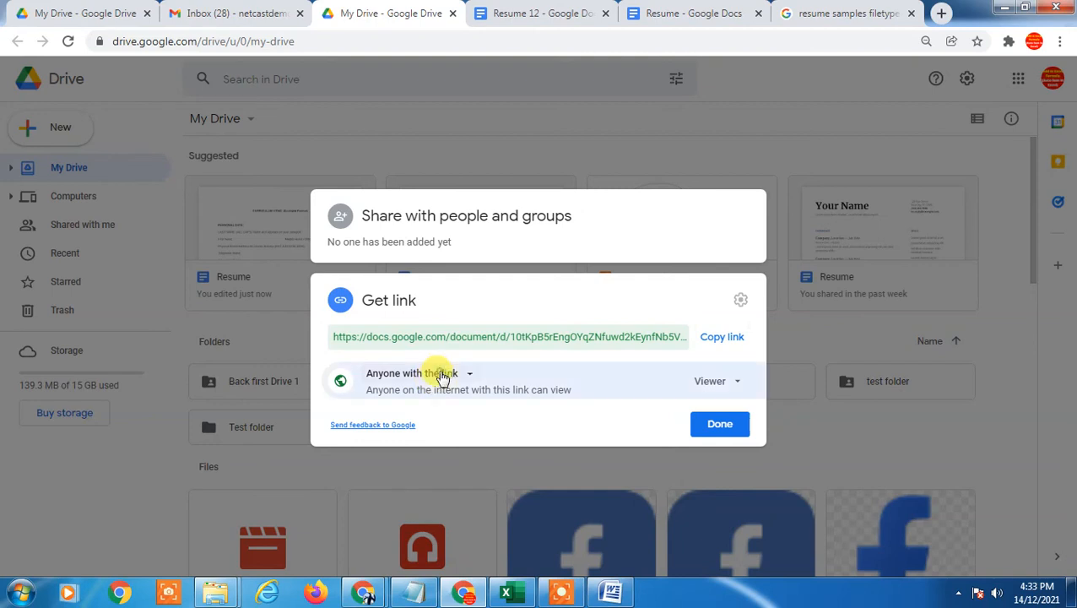
pyautogui.click(722, 336)
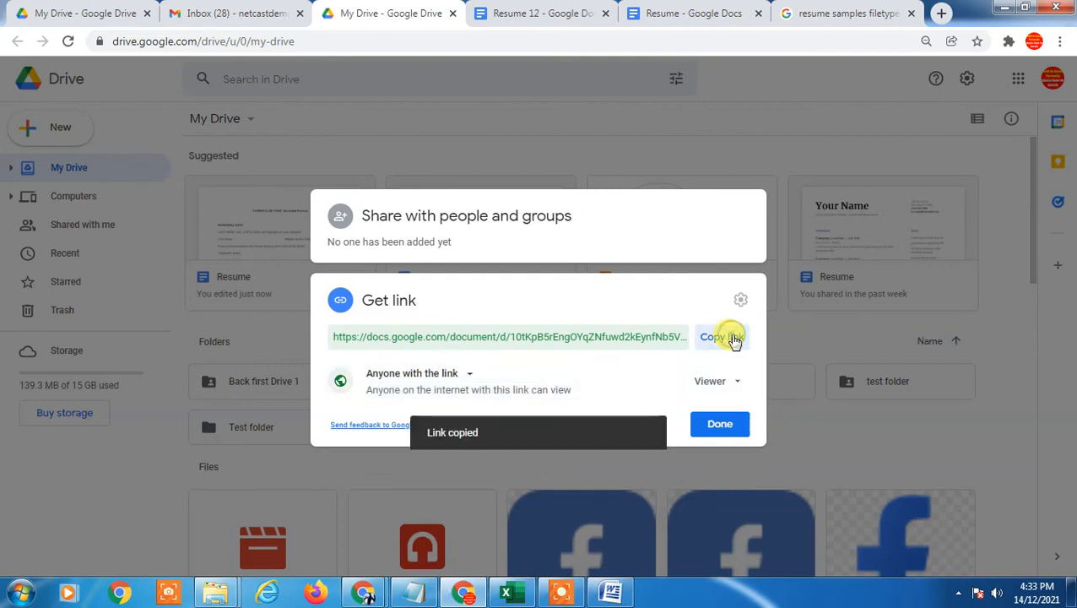
pyautogui.moveTo(720, 424)
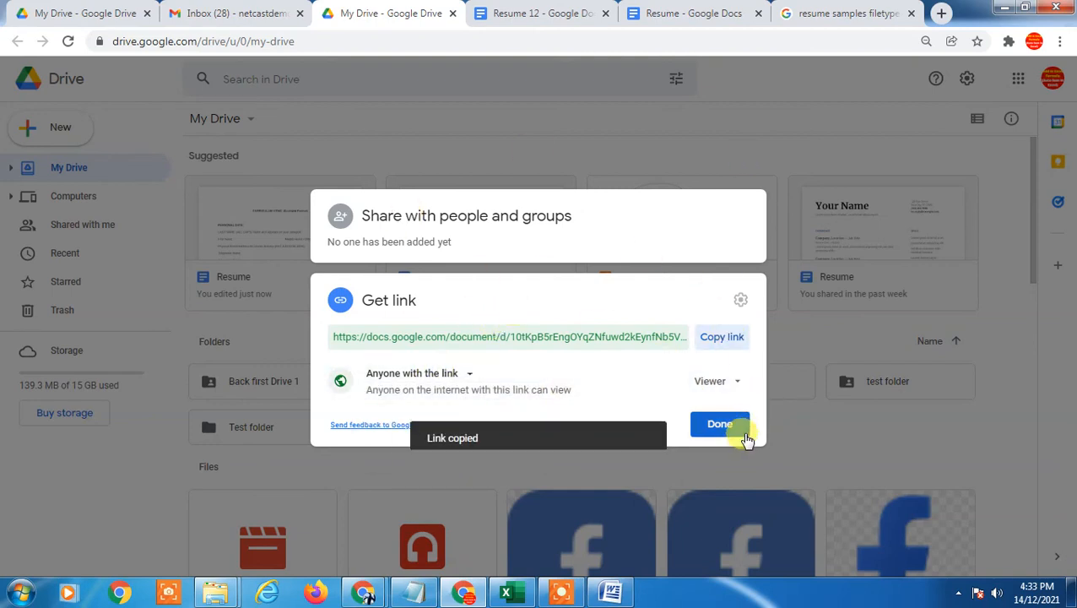